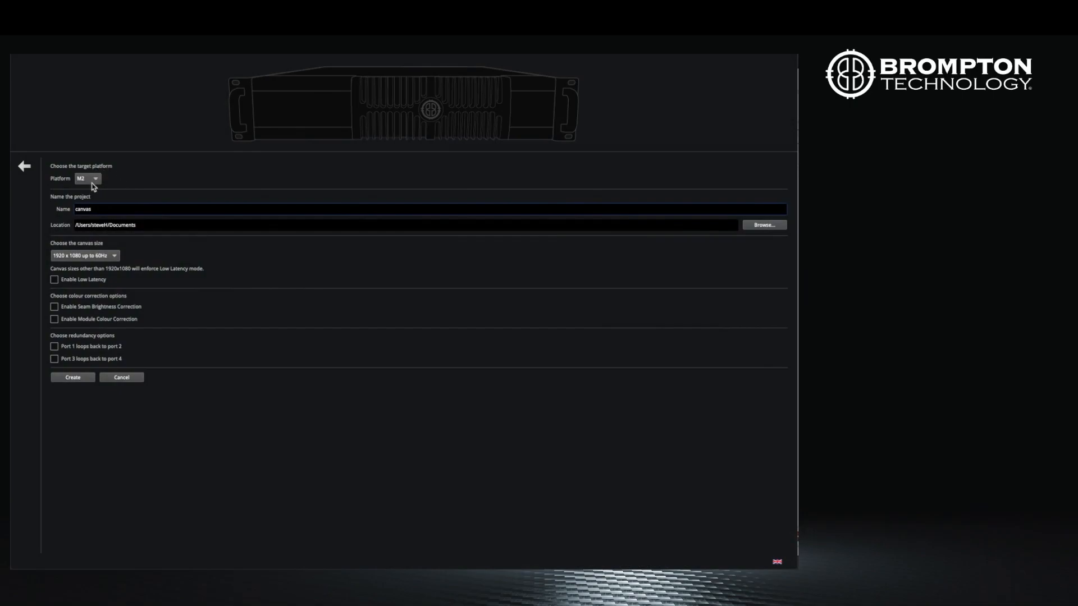
Create the canvas project on the chosen processor platform with a 1920 x 1080 up to 60Hz canvas.
{"action": "left_click", "coordinate": [88, 179]}
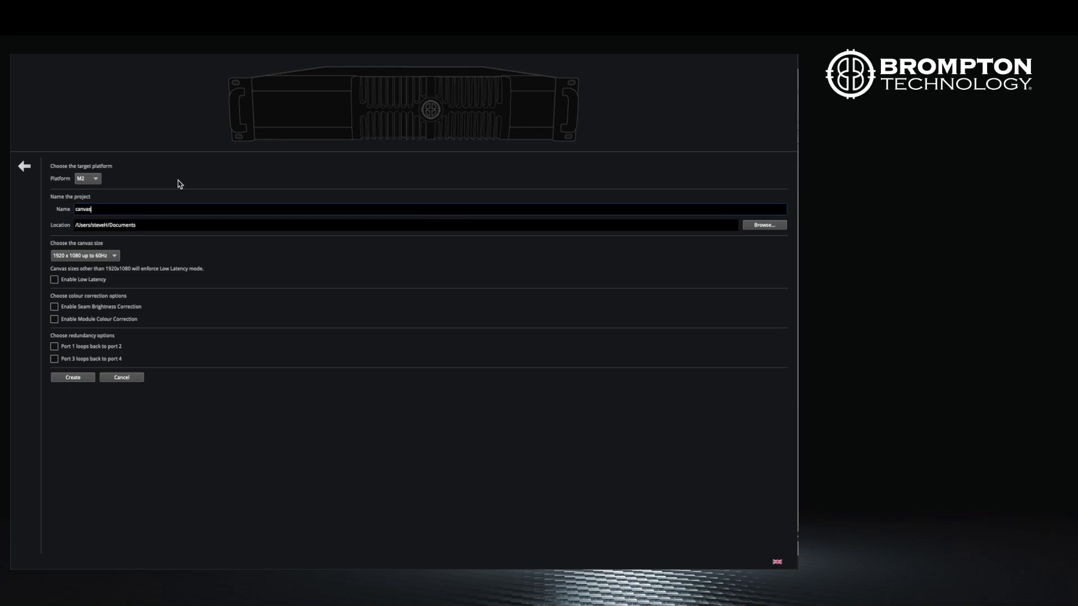
{"action": "mouse_move", "coordinate": [86, 480]}
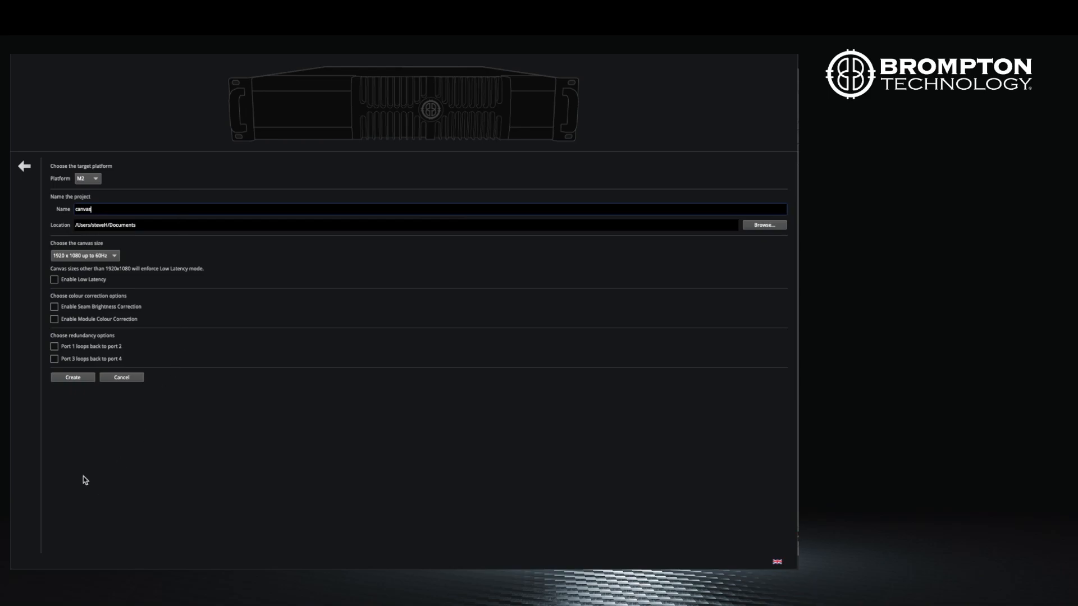
{"action": "mouse_move", "coordinate": [80, 480]}
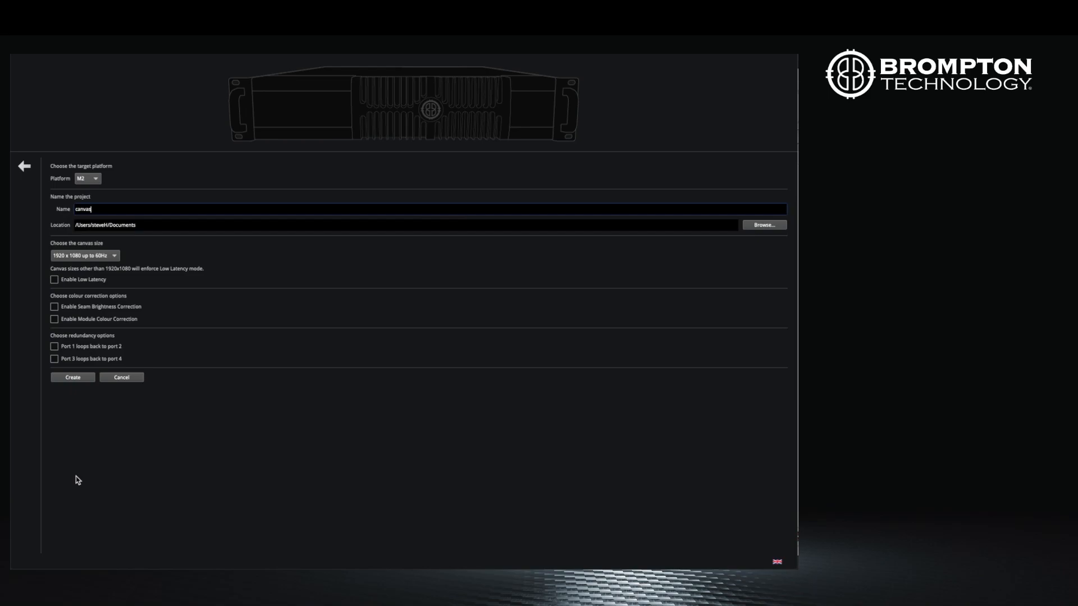
{"action": "mouse_move", "coordinate": [81, 451]}
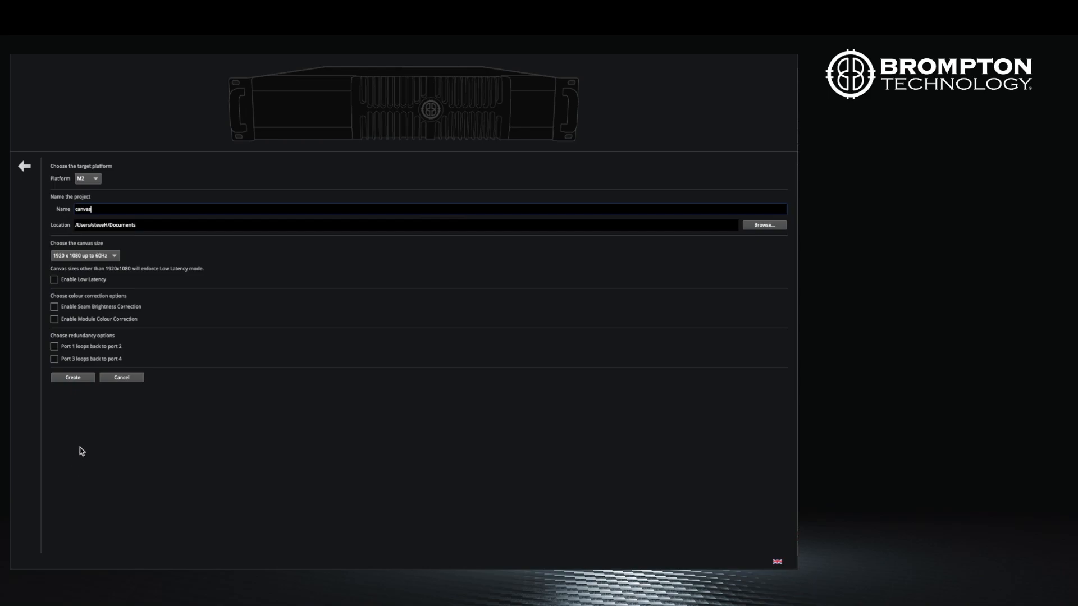
{"action": "mouse_move", "coordinate": [196, 303]}
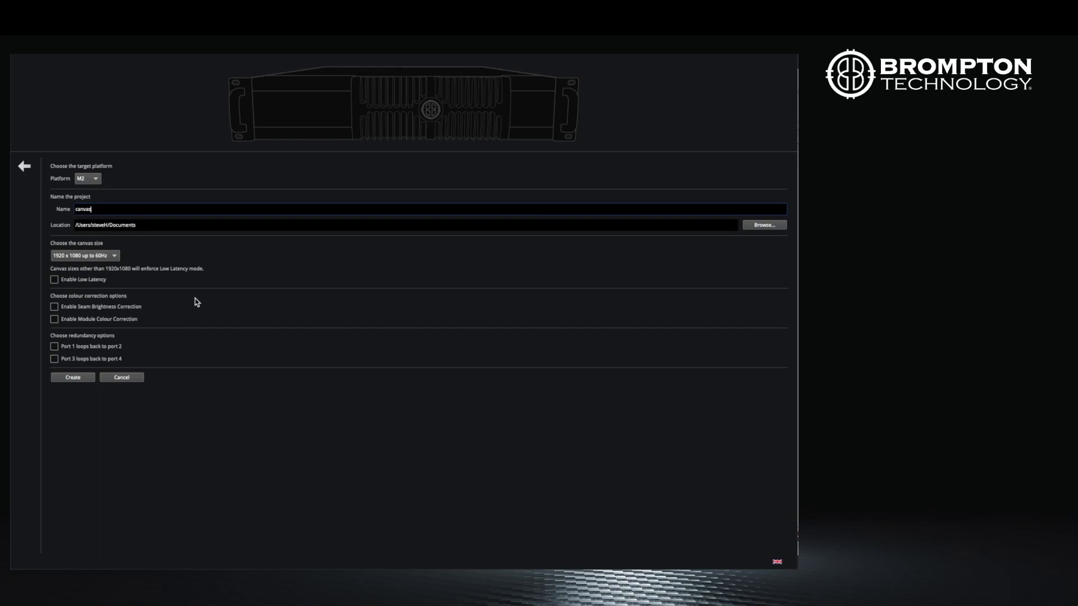
{"action": "mouse_move", "coordinate": [163, 251]}
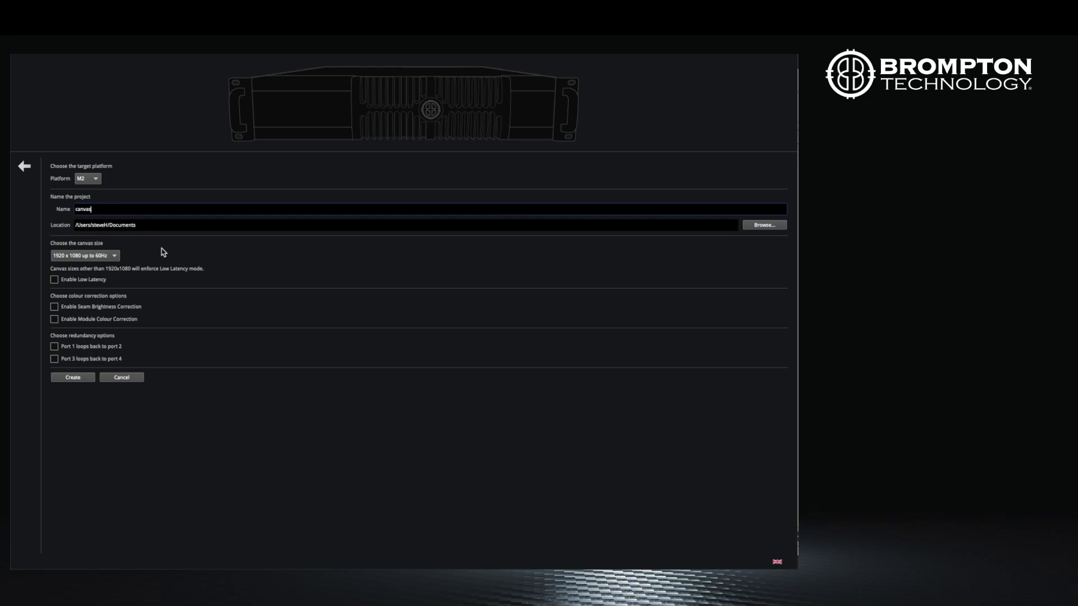
{"action": "mouse_move", "coordinate": [158, 255]}
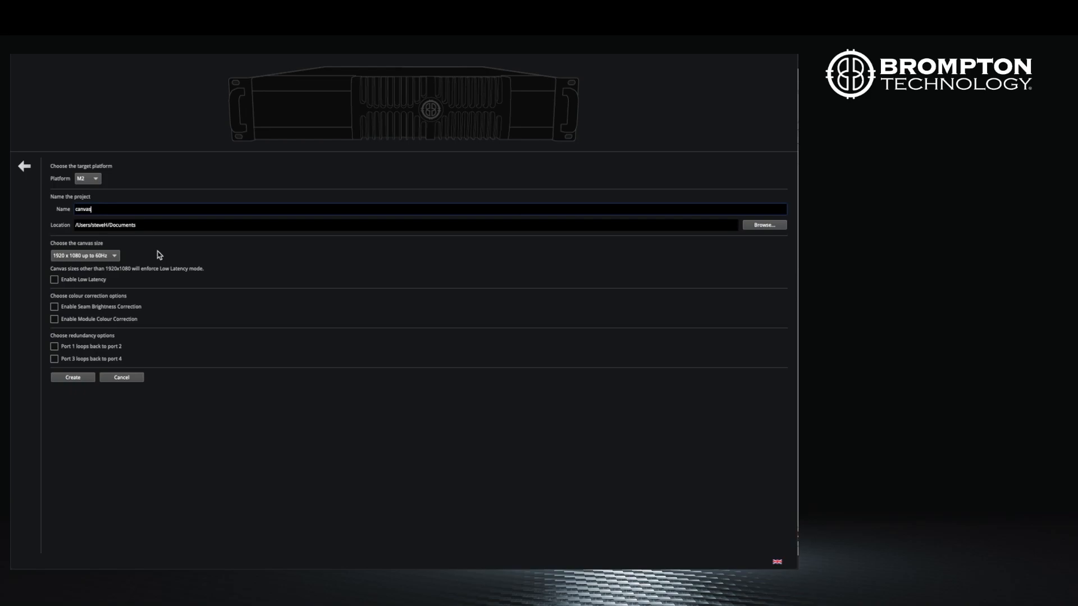
{"action": "mouse_move", "coordinate": [145, 258]}
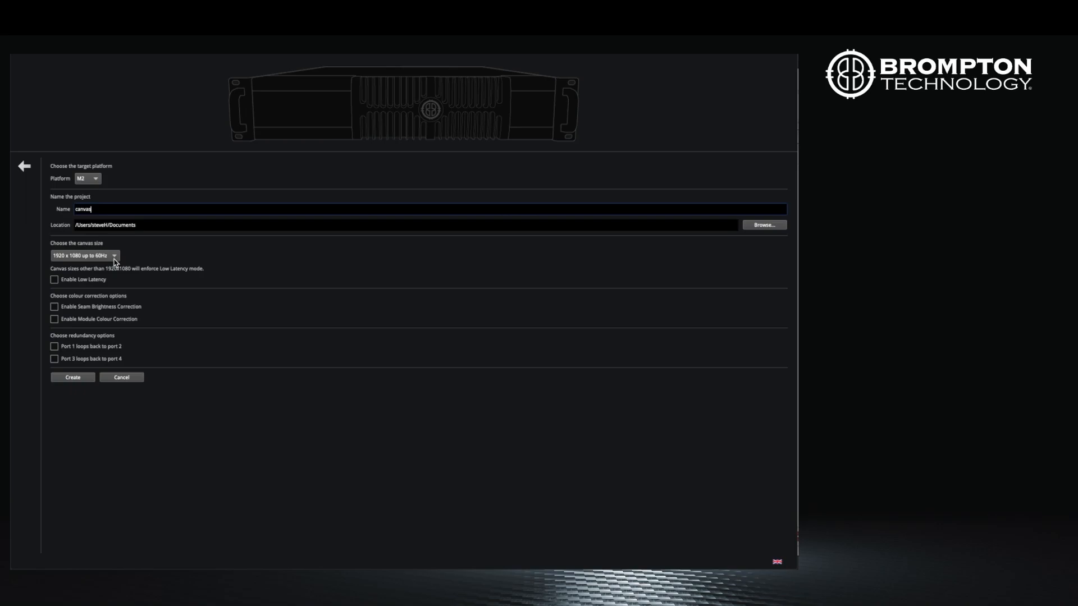
{"action": "left_click", "coordinate": [83, 256]}
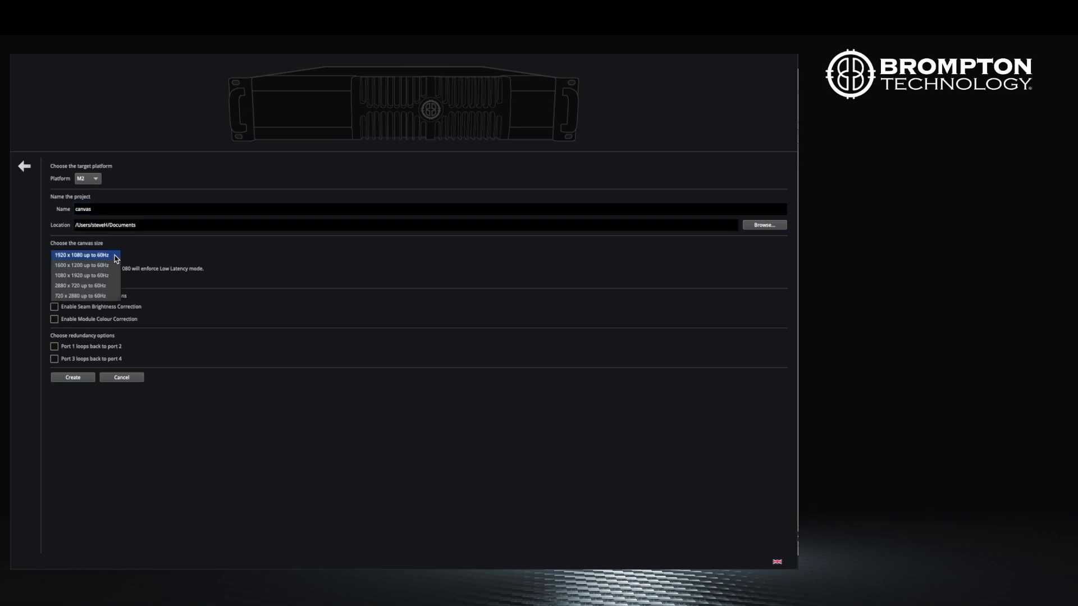
{"action": "left_click", "coordinate": [82, 255]}
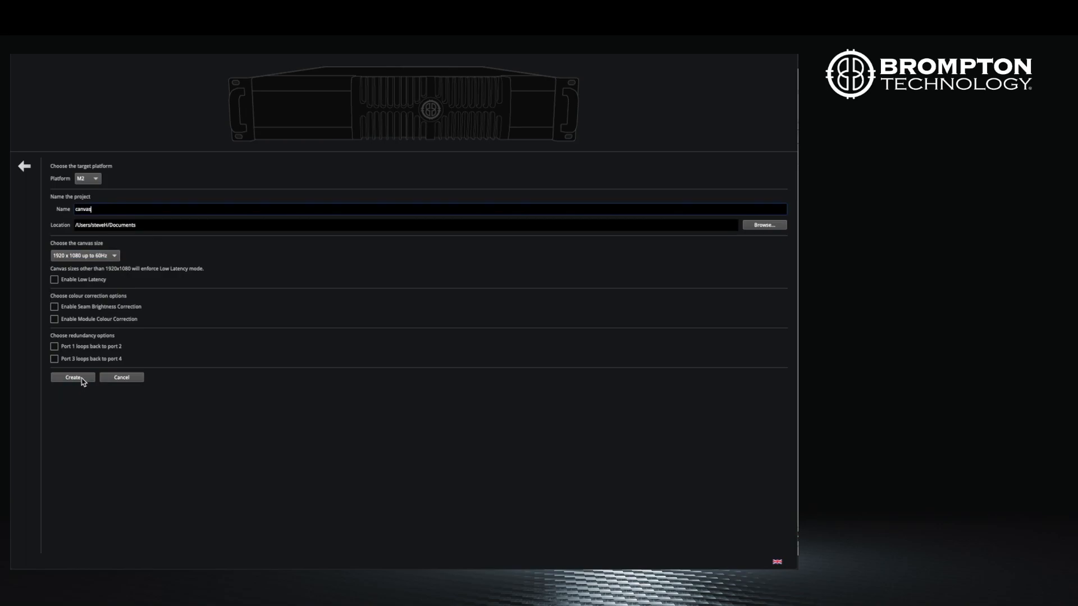
{"action": "left_click", "coordinate": [72, 377]}
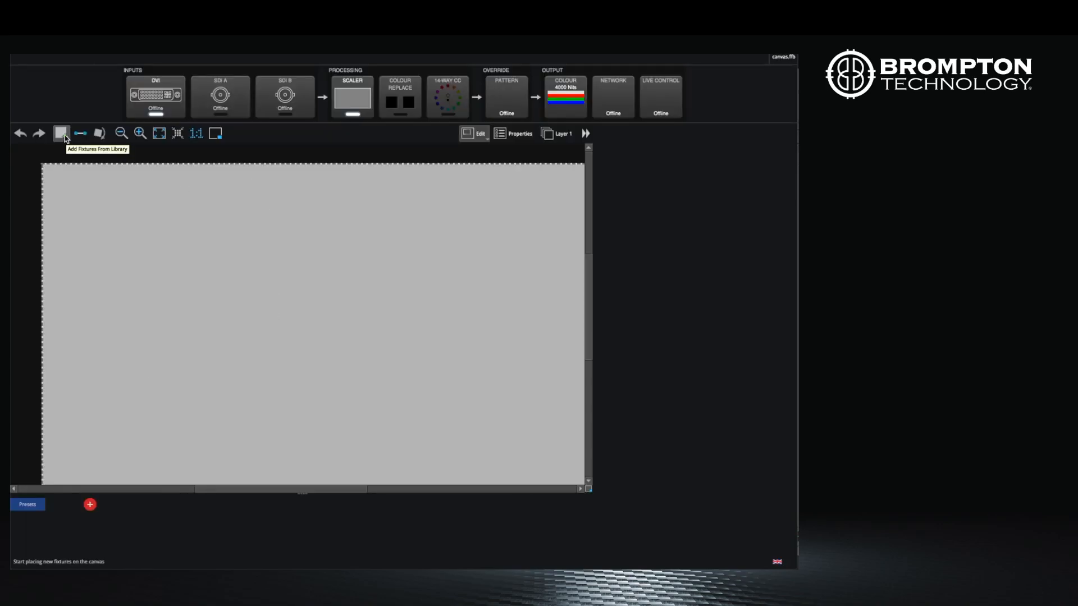
Open the fixture library and expand the ROE Visual panel types.
{"action": "left_click", "coordinate": [61, 133]}
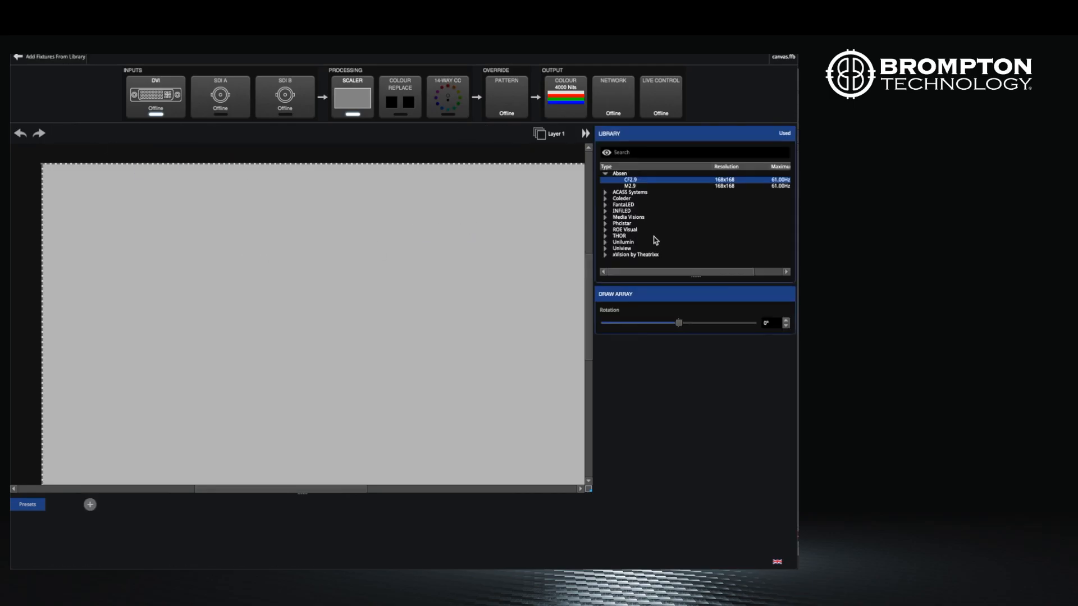
{"action": "left_click", "coordinate": [624, 229]}
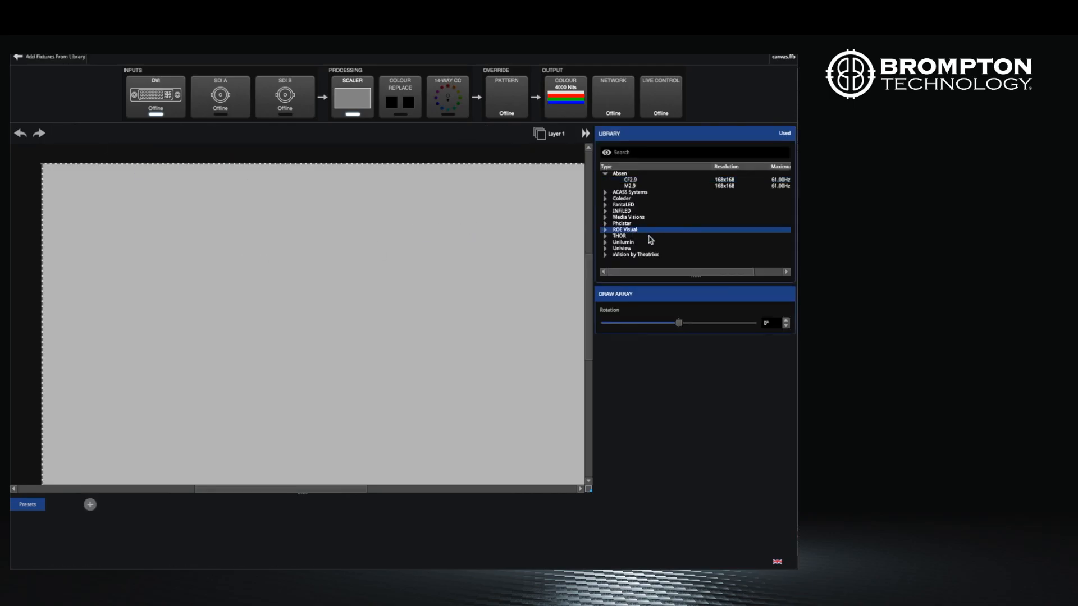
{"action": "left_click", "coordinate": [605, 229]}
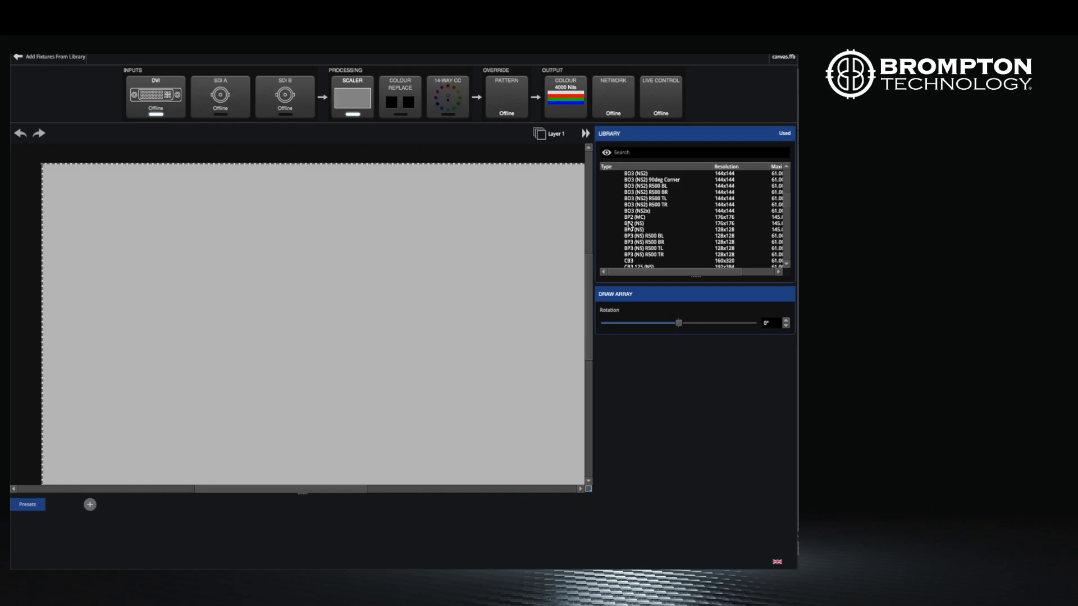
Draw a 3x3 BP2 (NIC) array with 270px horizontal, 273px vertical spacing and 37° fixture rotation.
{"action": "left_click", "coordinate": [633, 217]}
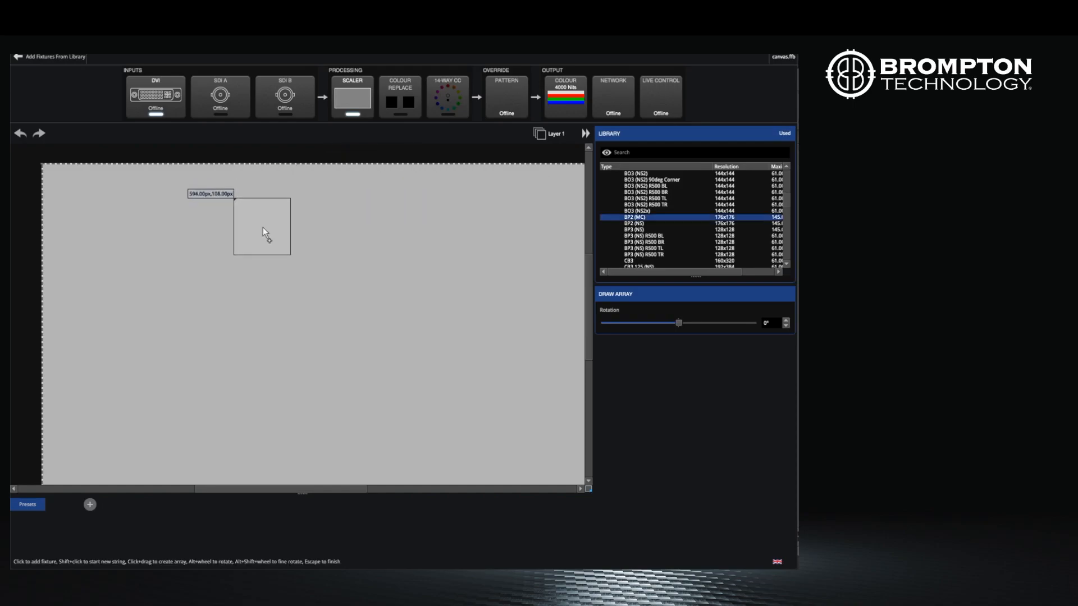
{"action": "left_click_drag", "start_coordinate": [262, 227], "coordinate": [303, 337]}
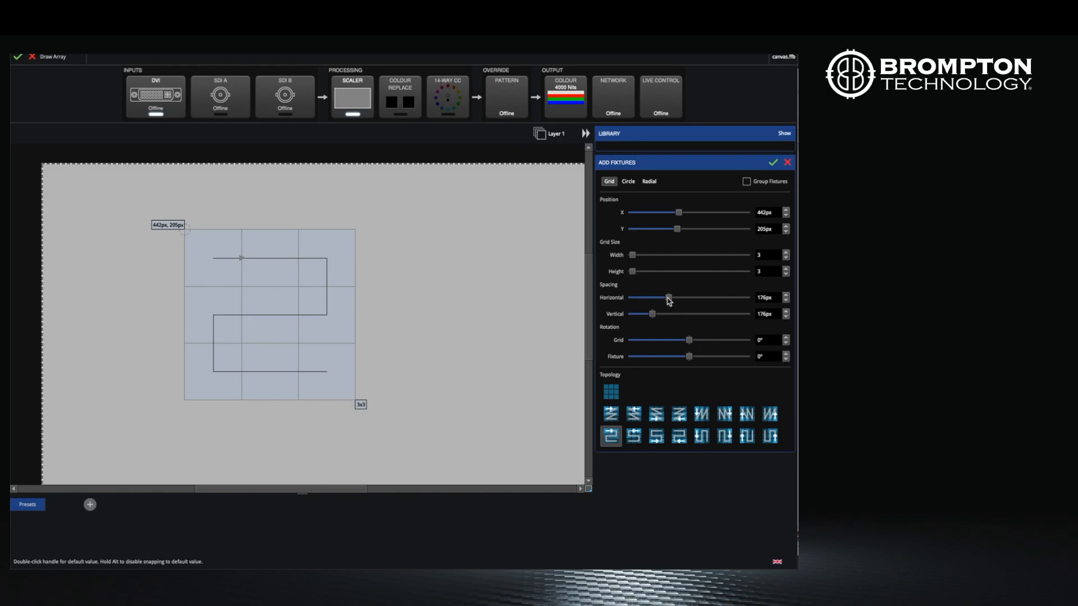
{"action": "left_click_drag", "start_coordinate": [667, 297], "coordinate": [685, 298]}
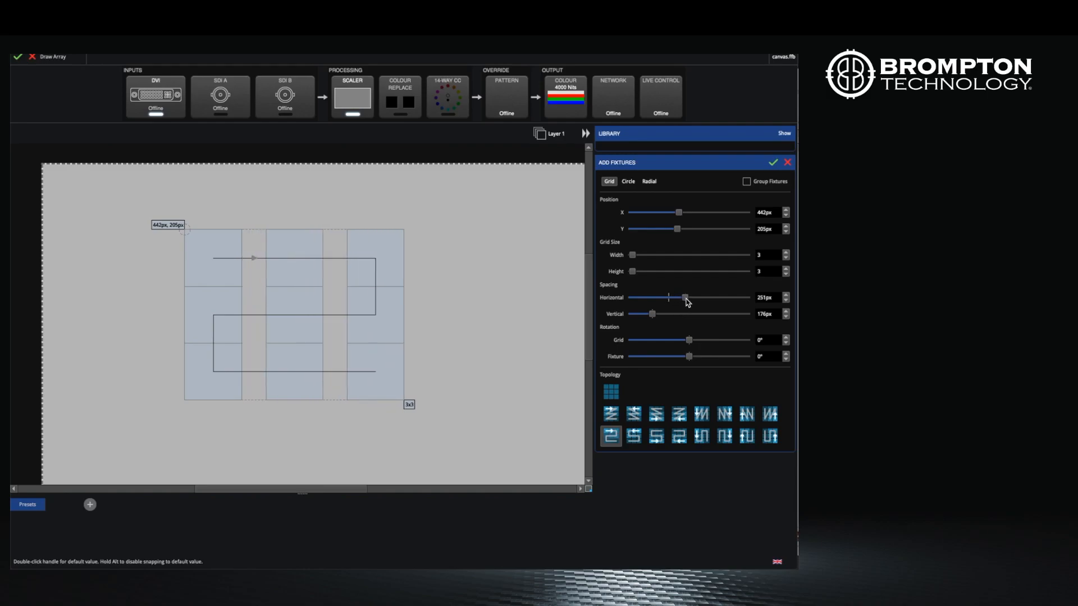
{"action": "left_click_drag", "start_coordinate": [683, 298], "coordinate": [688, 297]}
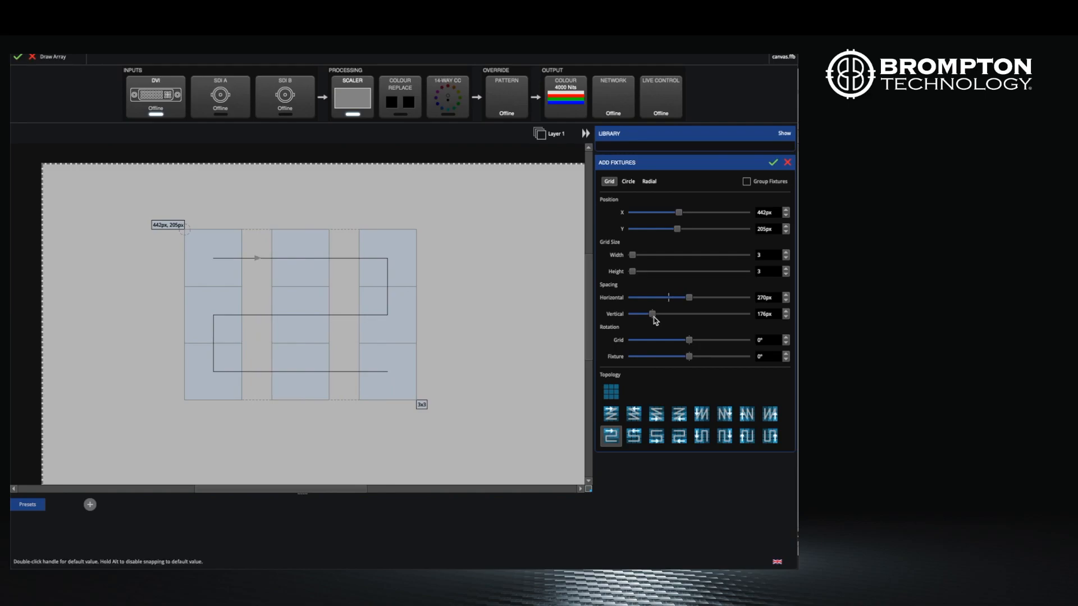
{"action": "left_click_drag", "start_coordinate": [652, 314], "coordinate": [663, 313]}
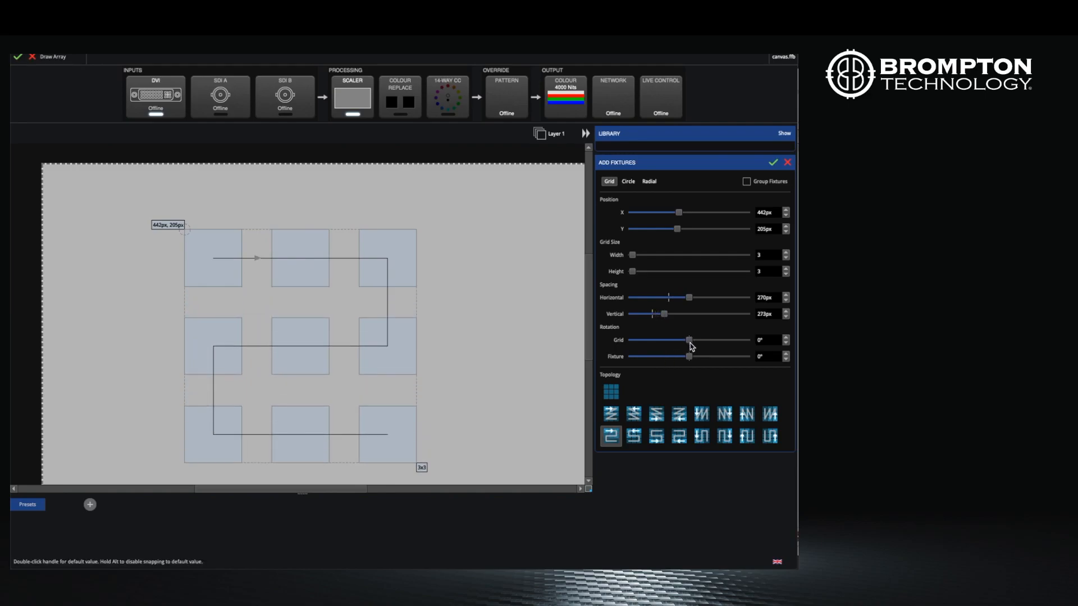
{"action": "left_click_drag", "start_coordinate": [690, 339], "coordinate": [686, 339]}
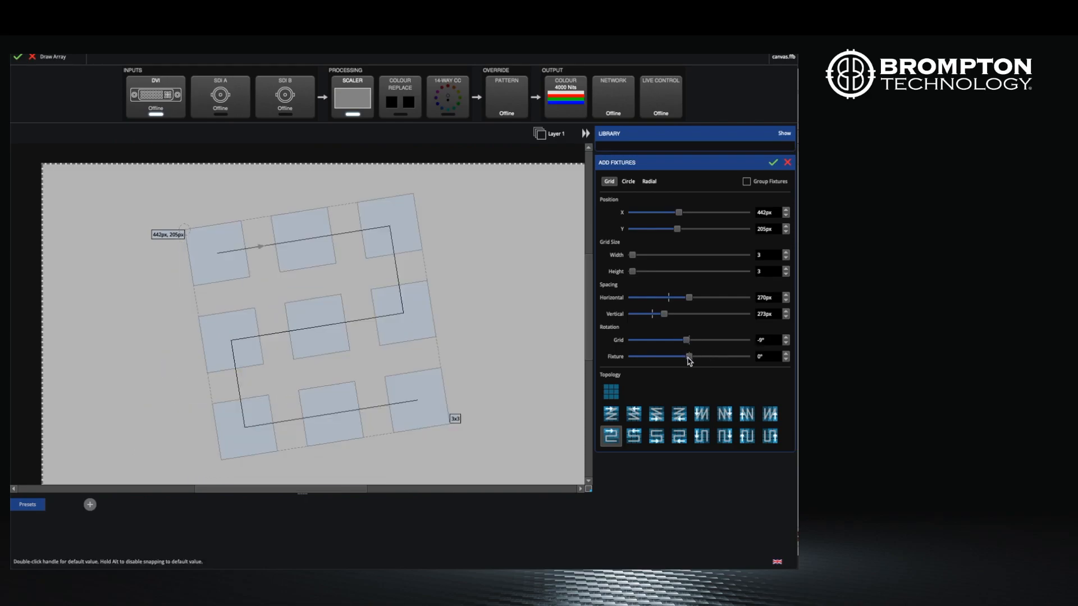
{"action": "left_click_drag", "start_coordinate": [689, 355], "coordinate": [701, 356]}
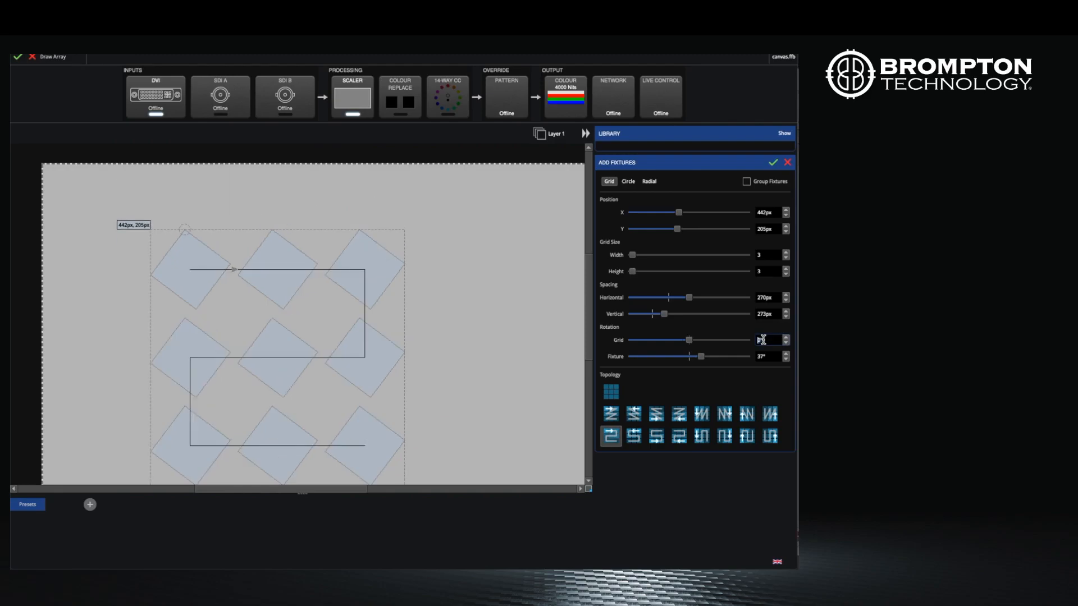
Try several row-wise zigzag data routing orders for the grid.
{"action": "left_click", "coordinate": [610, 413]}
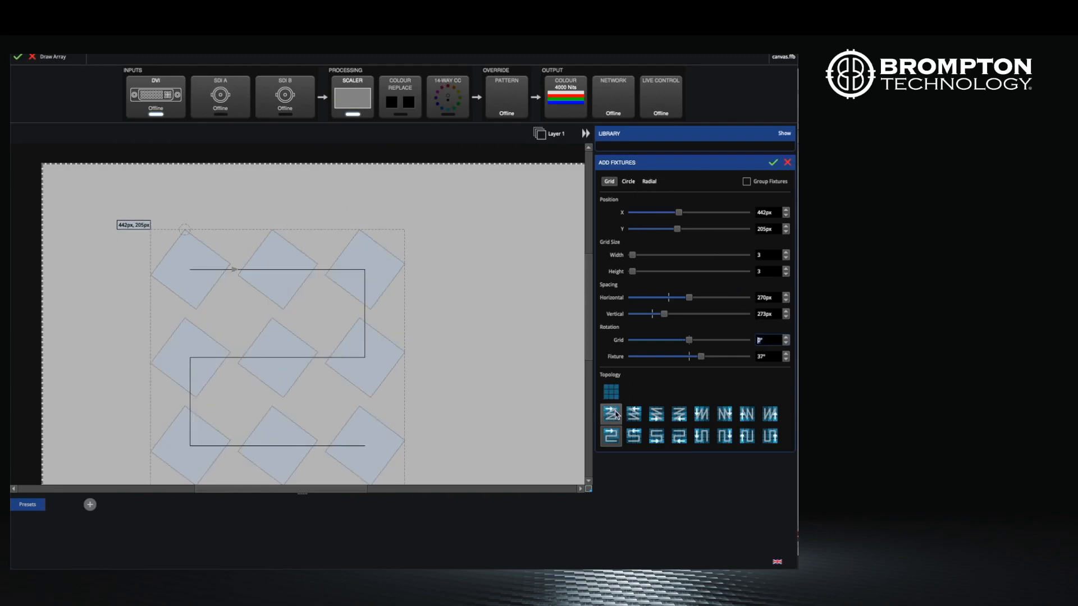
{"action": "left_click", "coordinate": [655, 413]}
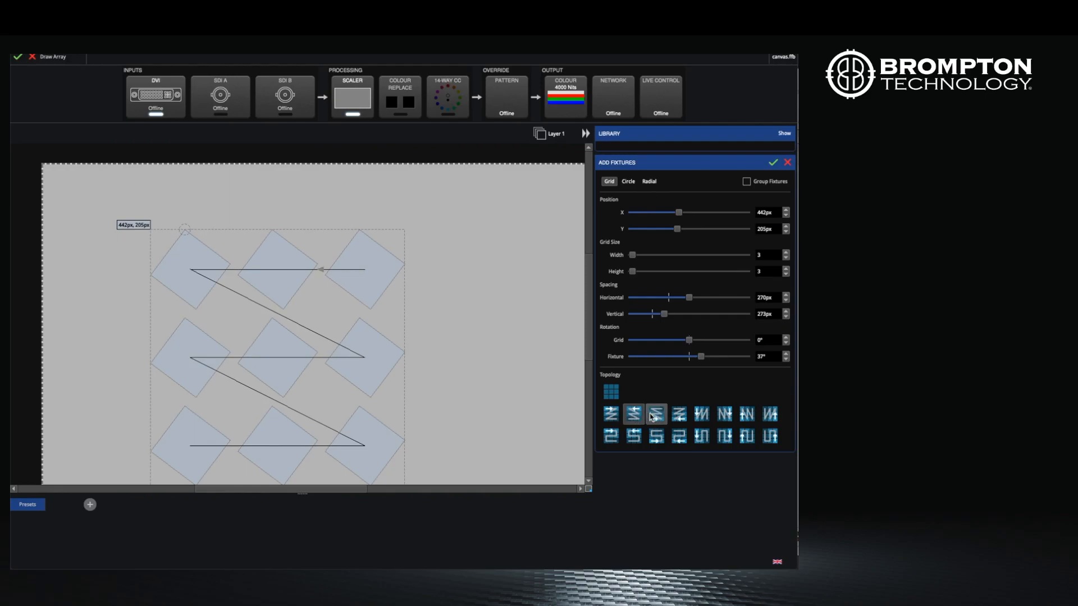
{"action": "left_click", "coordinate": [678, 413]}
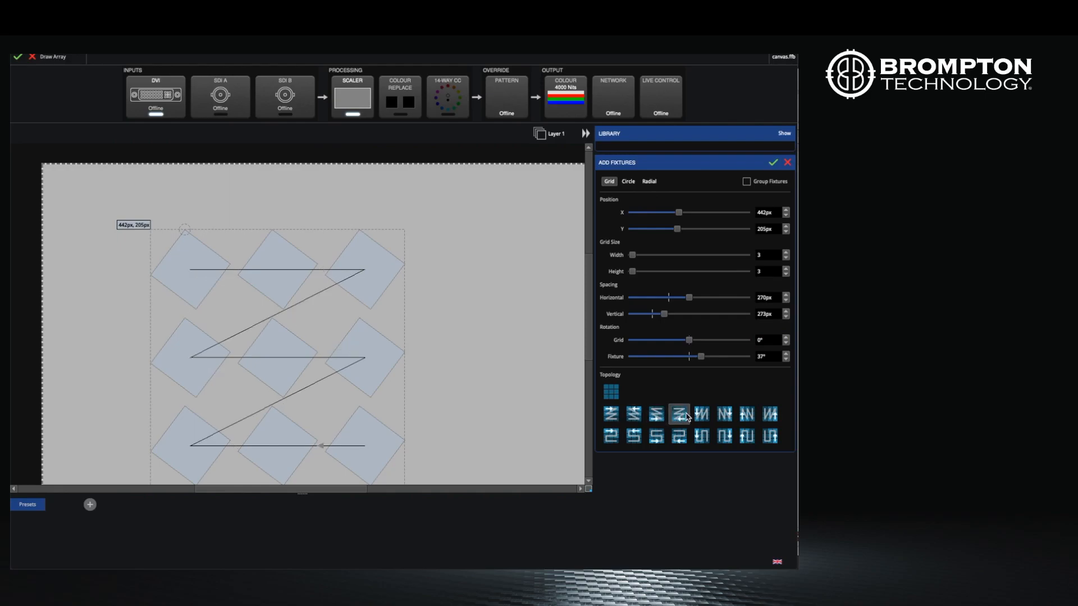
{"action": "left_click", "coordinate": [723, 414]}
{"action": "type", "text": "0"}
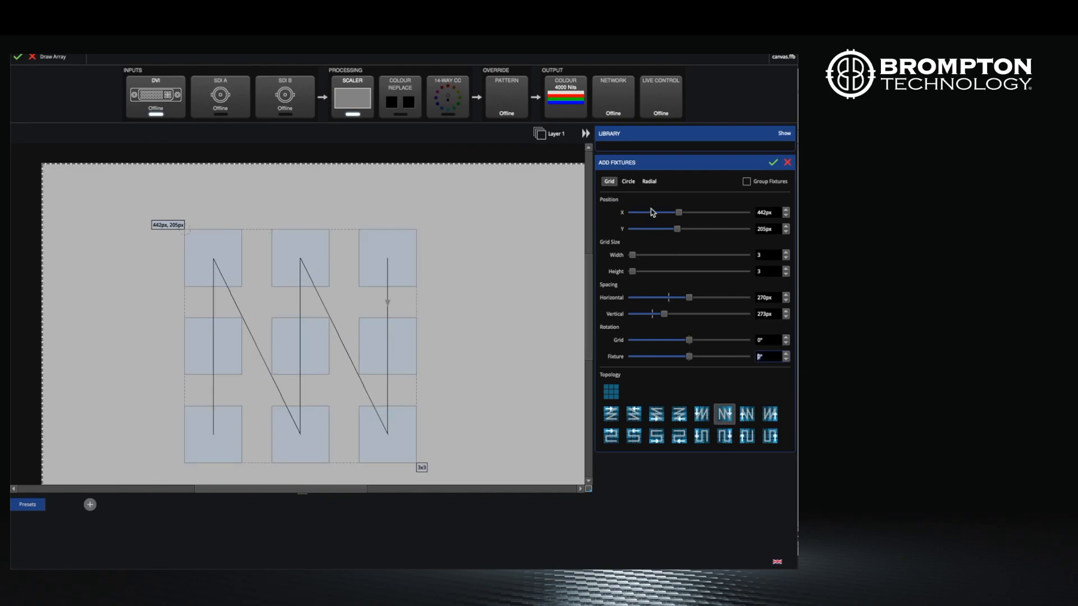
Switch to the Circle layout, centre it, and set radius 340px with six panels.
{"action": "left_click", "coordinate": [626, 180]}
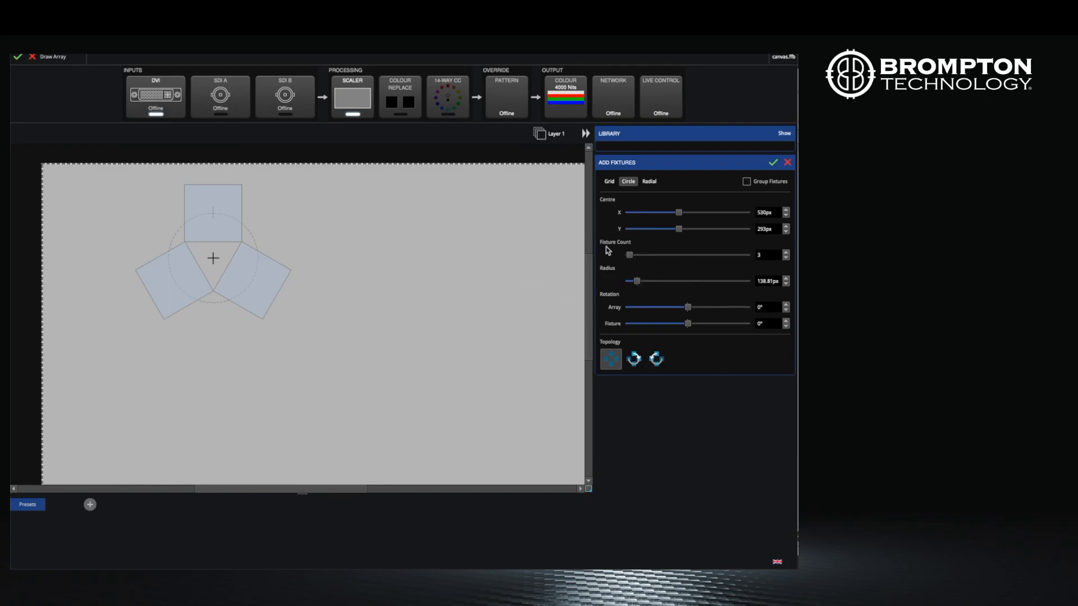
{"action": "left_click_drag", "start_coordinate": [679, 228], "coordinate": [685, 229]}
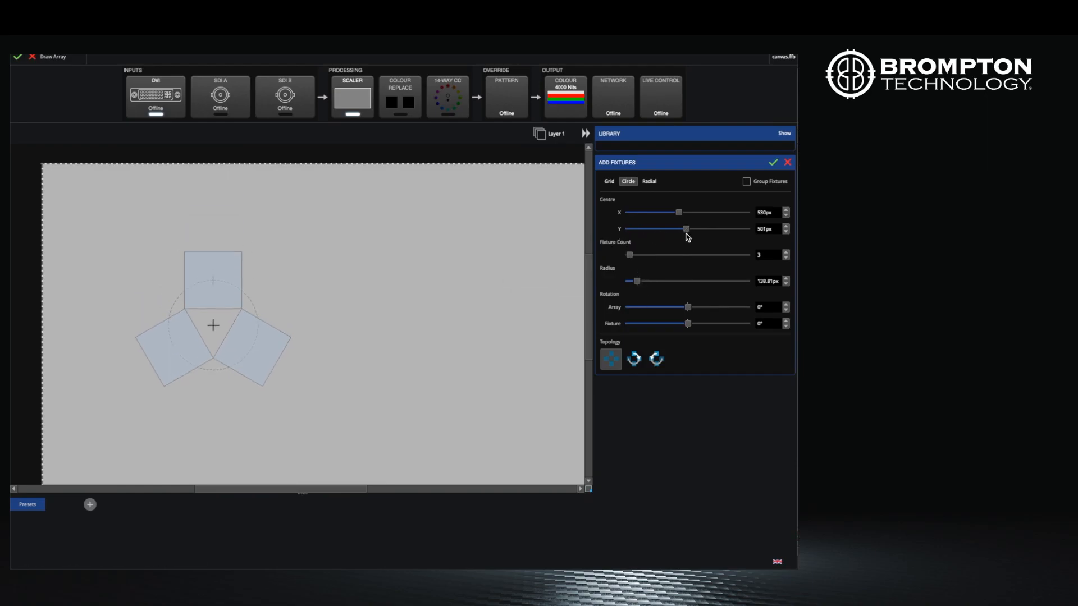
{"action": "left_click_drag", "start_coordinate": [677, 211], "coordinate": [688, 211]}
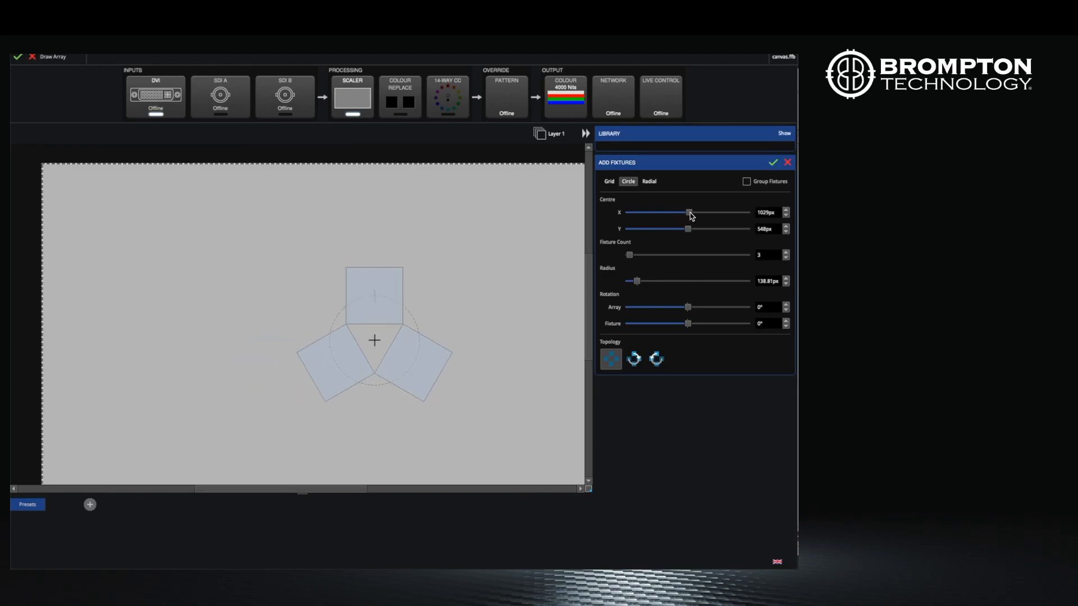
{"action": "left_click_drag", "start_coordinate": [689, 212], "coordinate": [685, 212]}
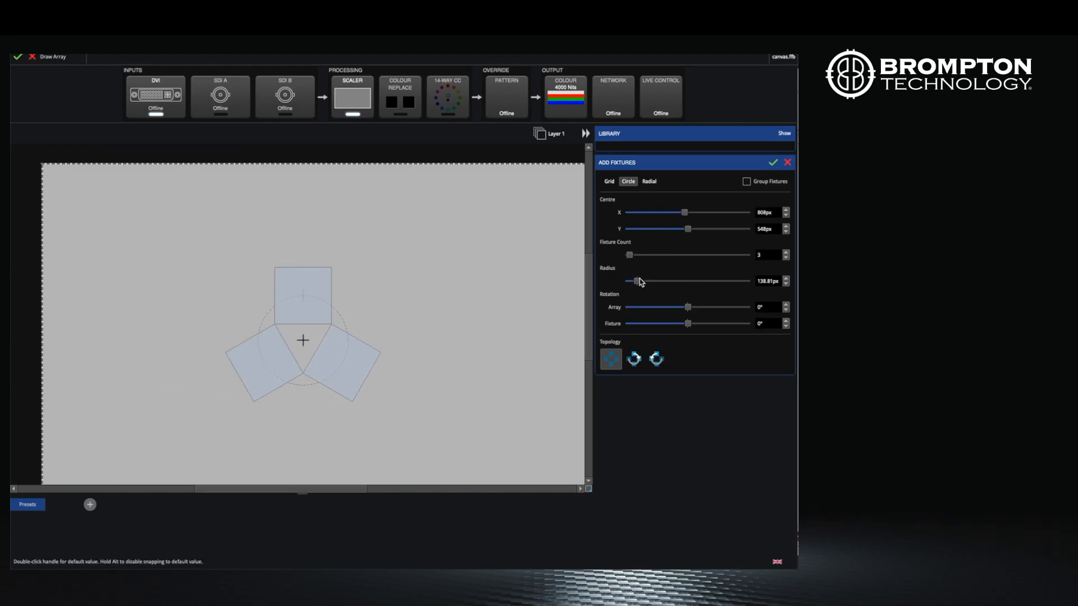
{"action": "left_click_drag", "start_coordinate": [629, 280], "coordinate": [647, 281]}
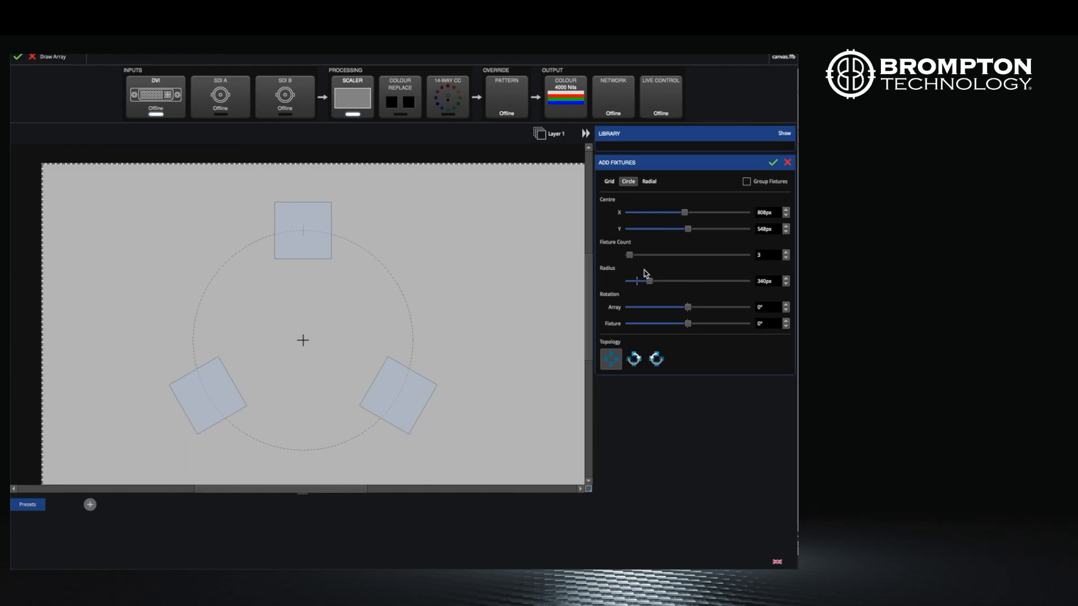
{"action": "left_click_drag", "start_coordinate": [629, 254], "coordinate": [634, 254]}
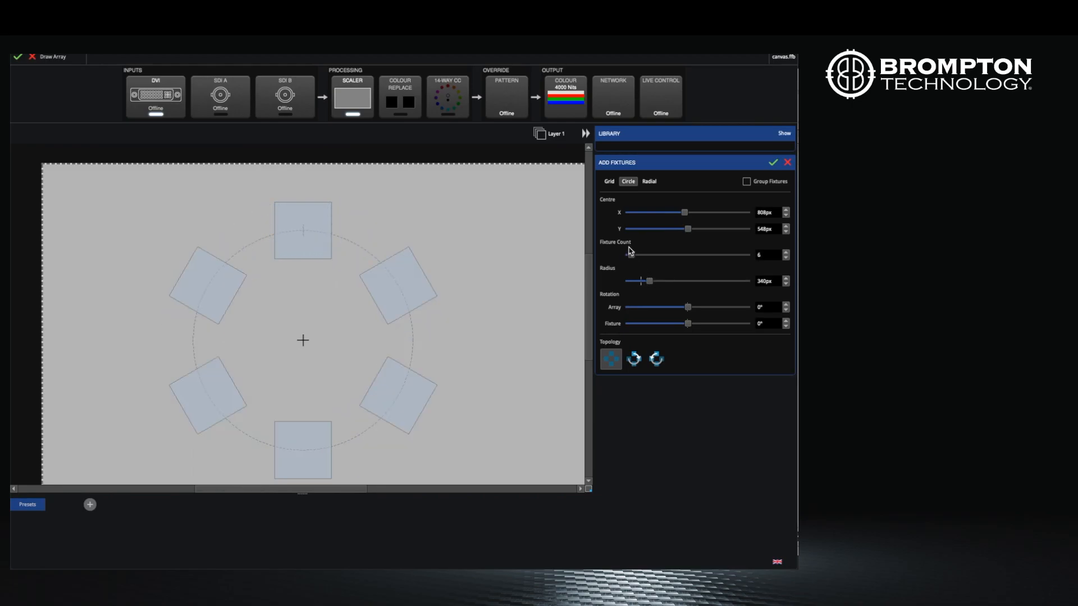
Switch to Radial, tighten From Centre and Between Fixtures spacing, try ring wiring, reset rotation to 0.
{"action": "left_click", "coordinate": [647, 181]}
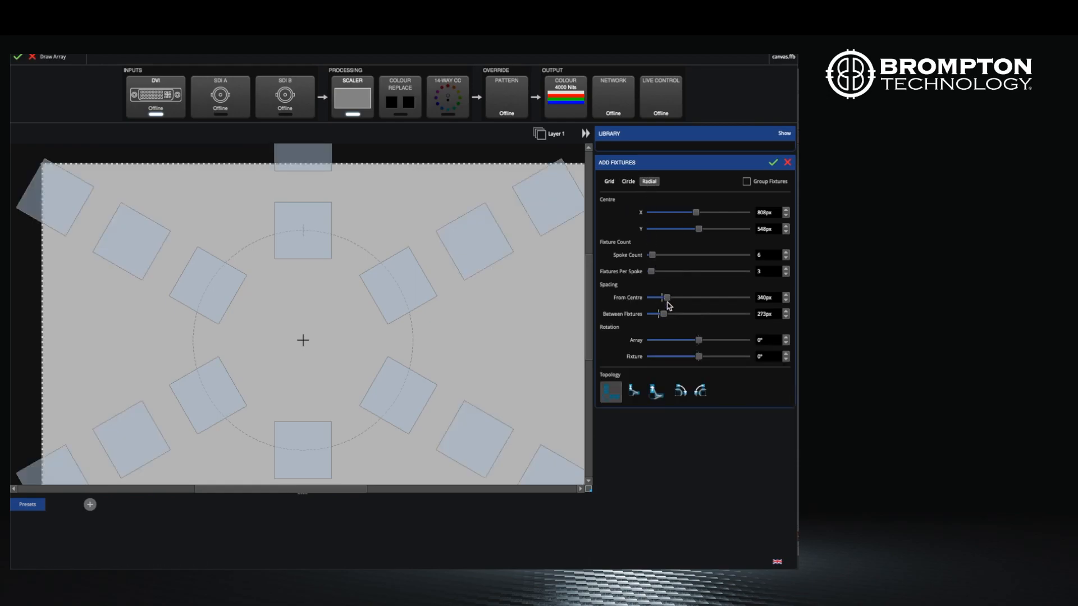
{"action": "left_click_drag", "start_coordinate": [665, 298], "coordinate": [662, 298]}
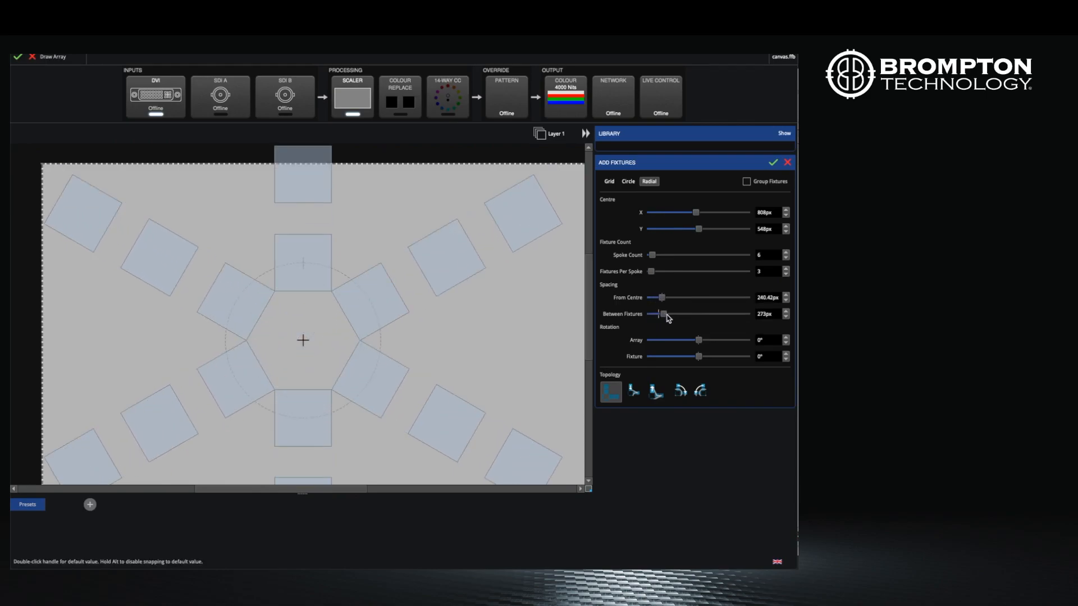
{"action": "left_click_drag", "start_coordinate": [664, 313], "coordinate": [656, 313]}
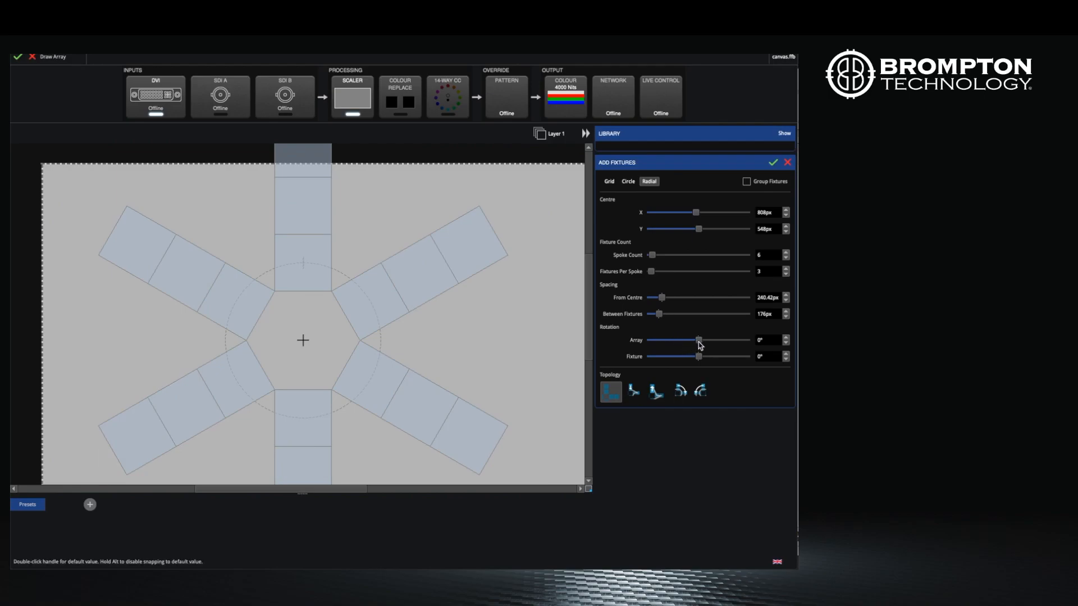
{"action": "left_click_drag", "start_coordinate": [698, 340], "coordinate": [688, 340]}
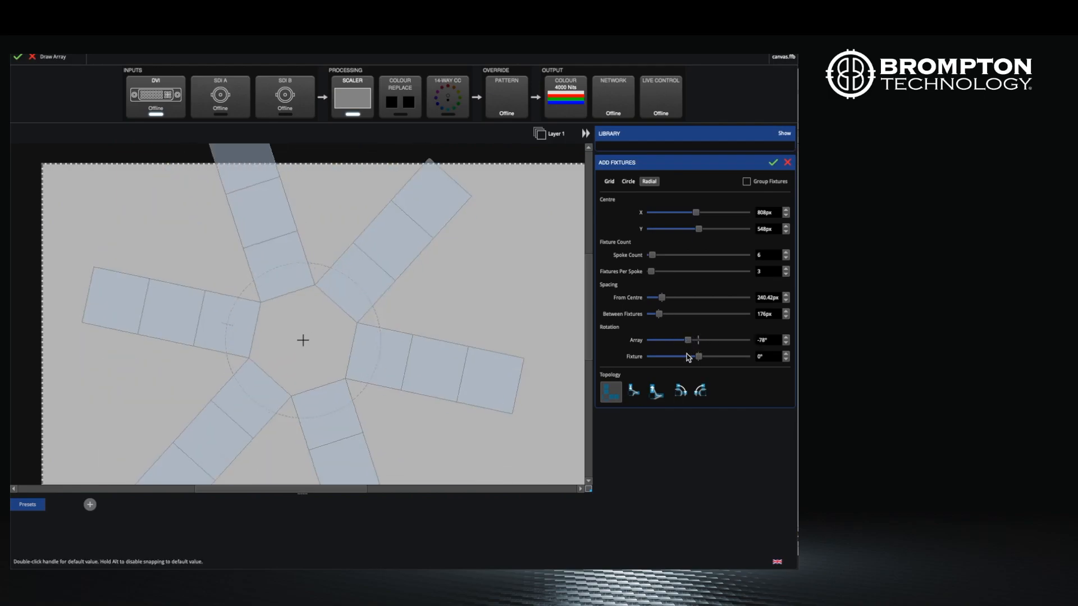
{"action": "left_click", "coordinate": [633, 391]}
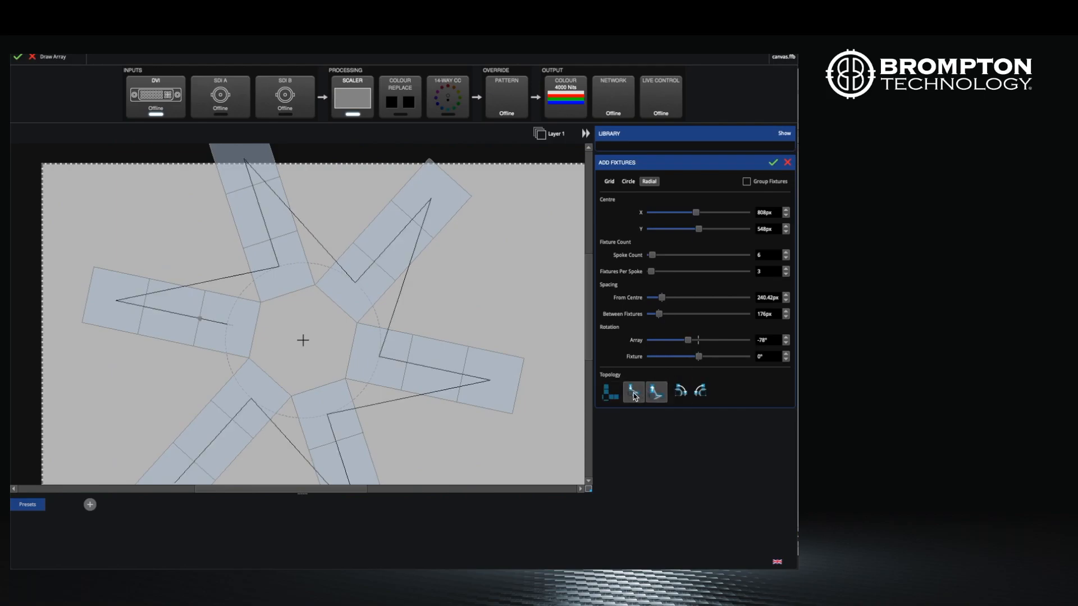
{"action": "left_click", "coordinate": [679, 391]}
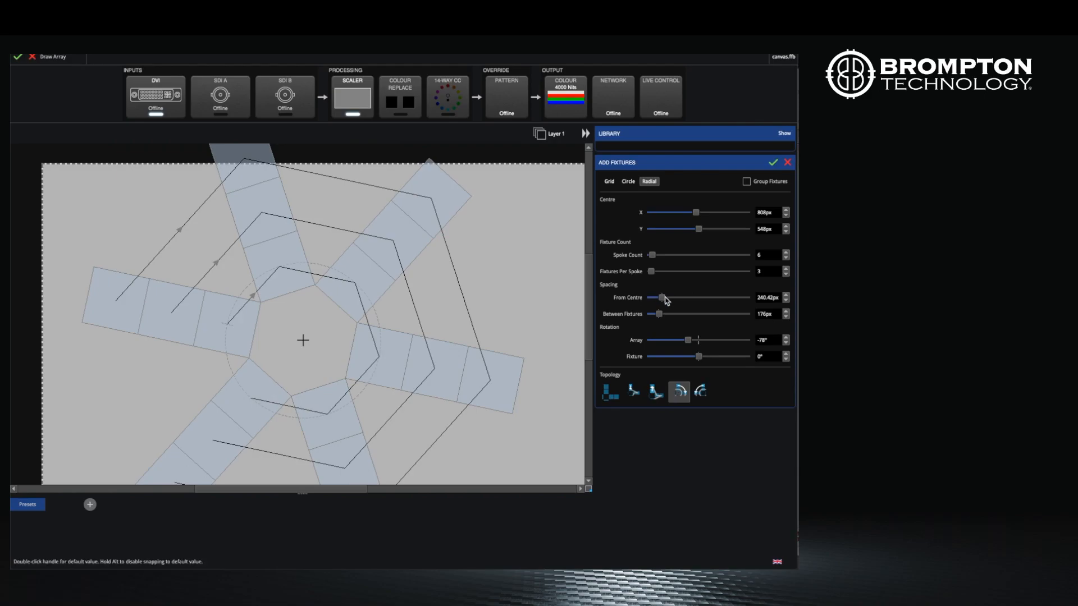
{"action": "mouse_move", "coordinate": [755, 336]}
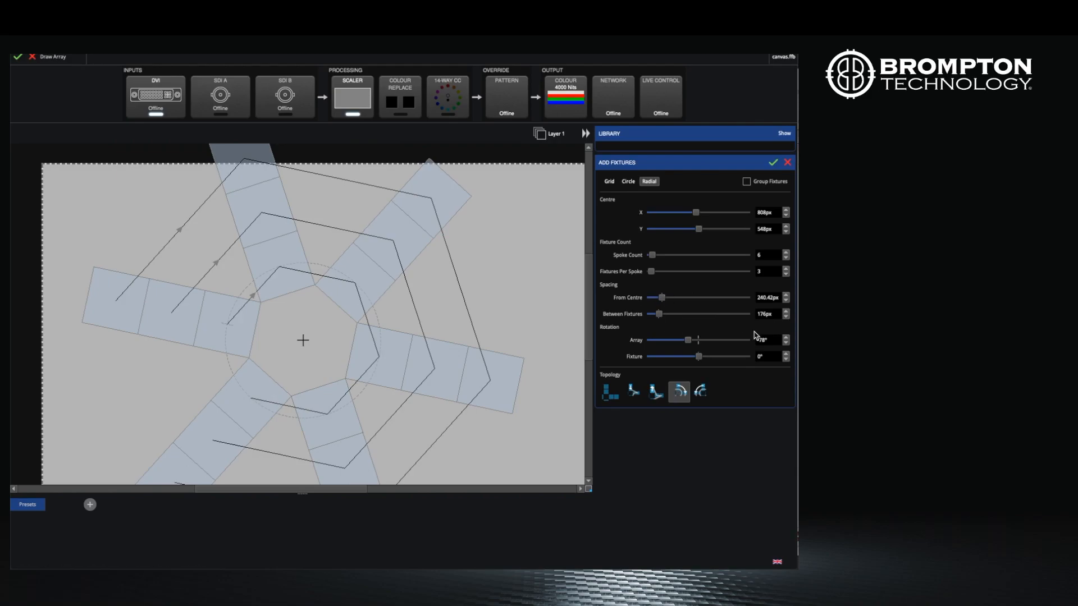
{"action": "left_click", "coordinate": [765, 340]}
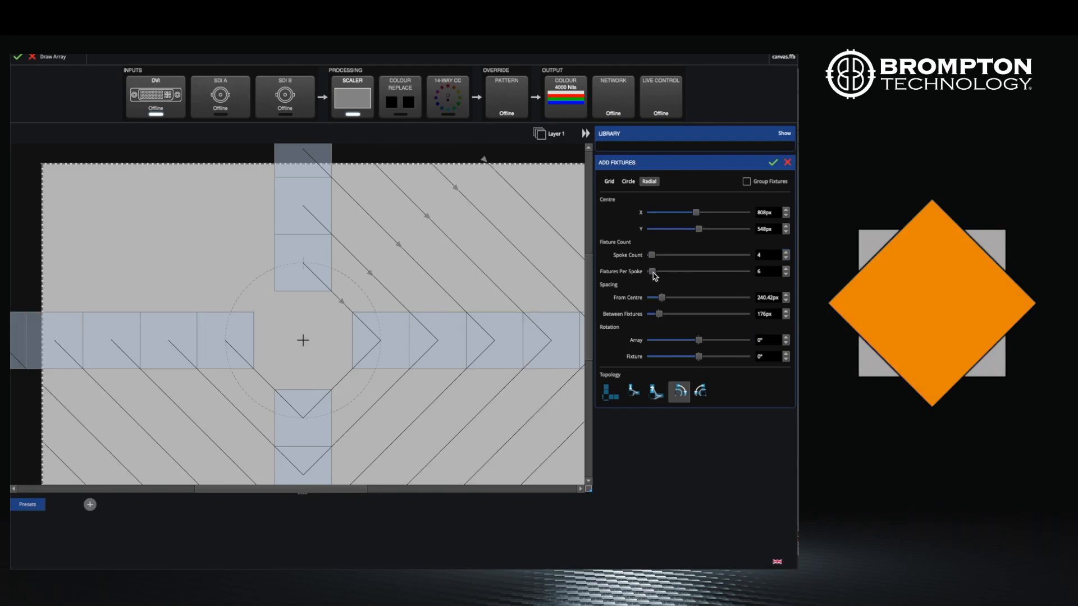
{"action": "left_click_drag", "start_coordinate": [651, 270], "coordinate": [649, 271]}
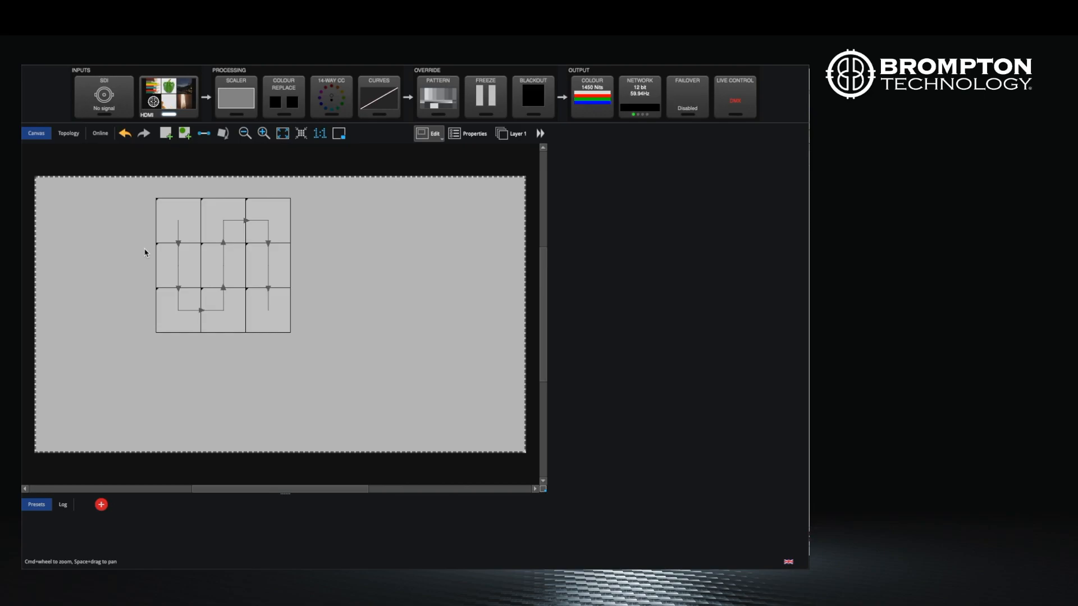
{"action": "mouse_move", "coordinate": [171, 166]}
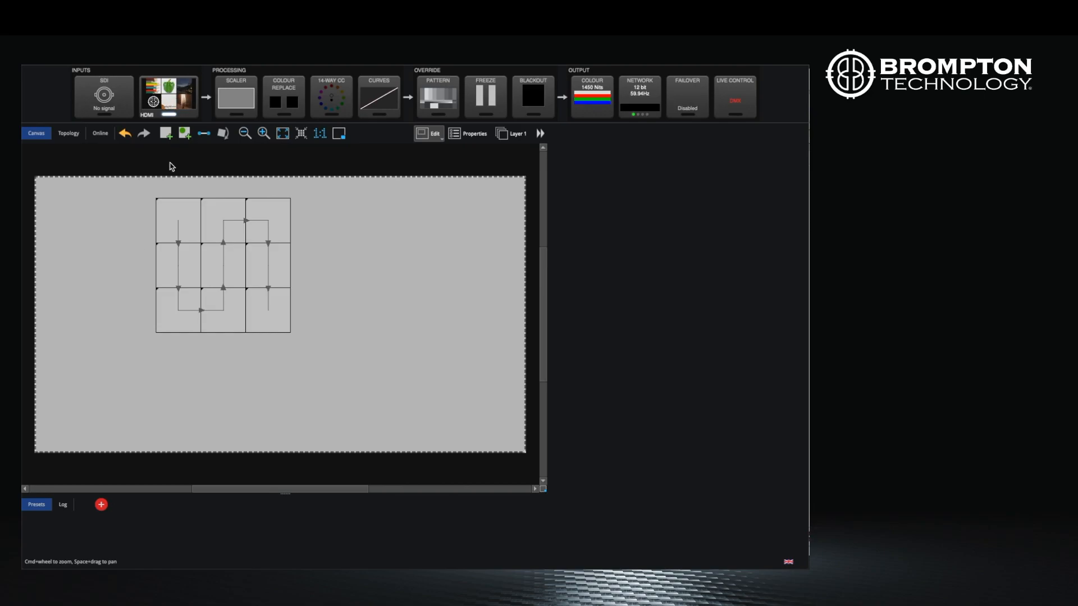
{"action": "mouse_move", "coordinate": [144, 186]}
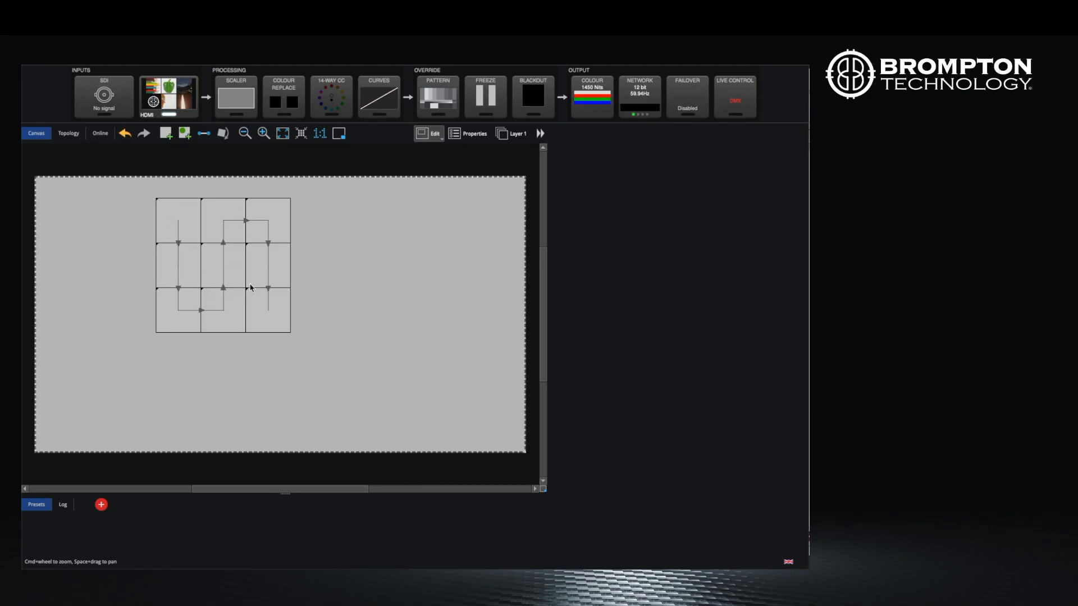
{"action": "mouse_move", "coordinate": [178, 184]}
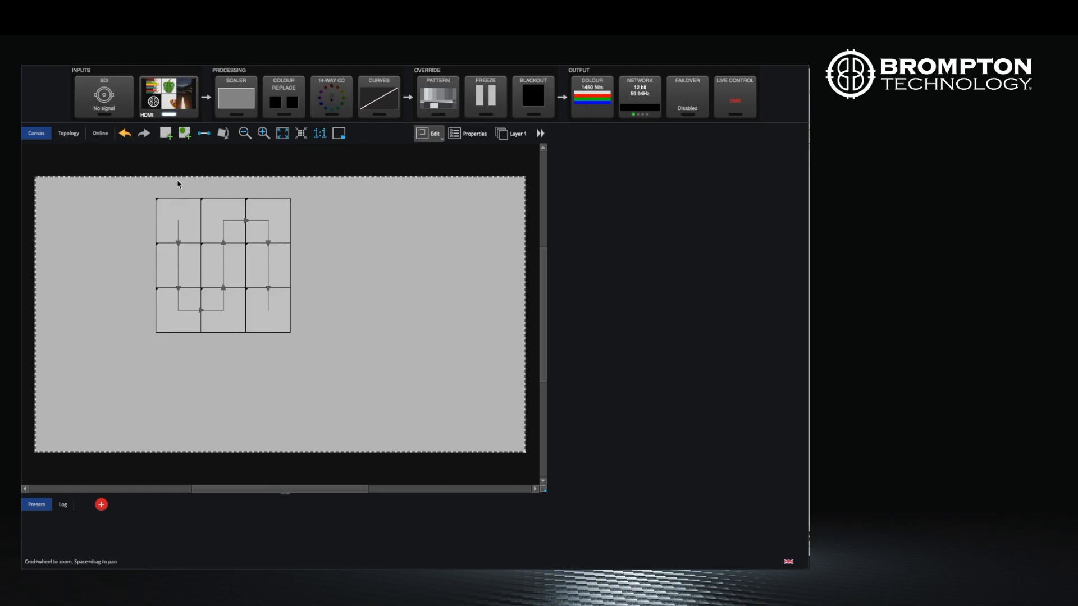
{"action": "left_click", "coordinate": [184, 133]}
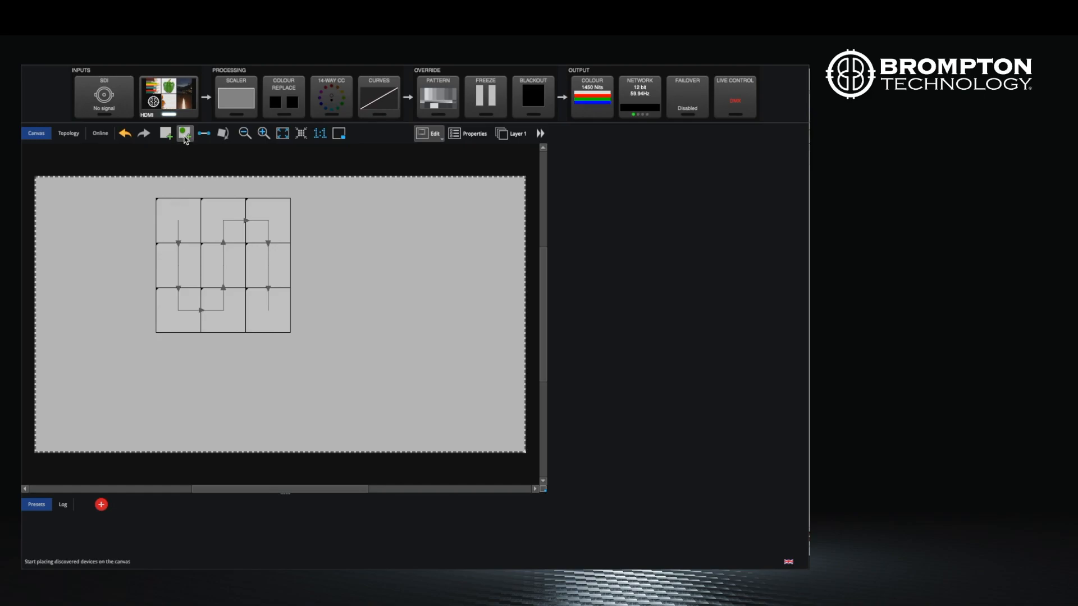
{"action": "mouse_move", "coordinate": [184, 133]}
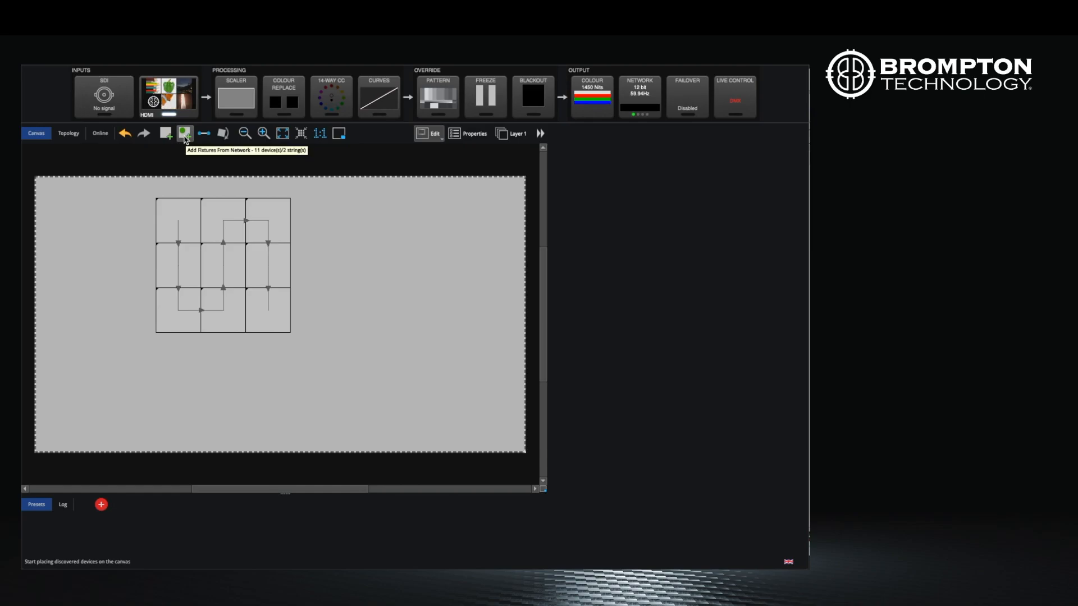
Add the nine network-discovered panels from trunk A8 and associate them with the grid.
{"action": "left_click", "coordinate": [185, 133]}
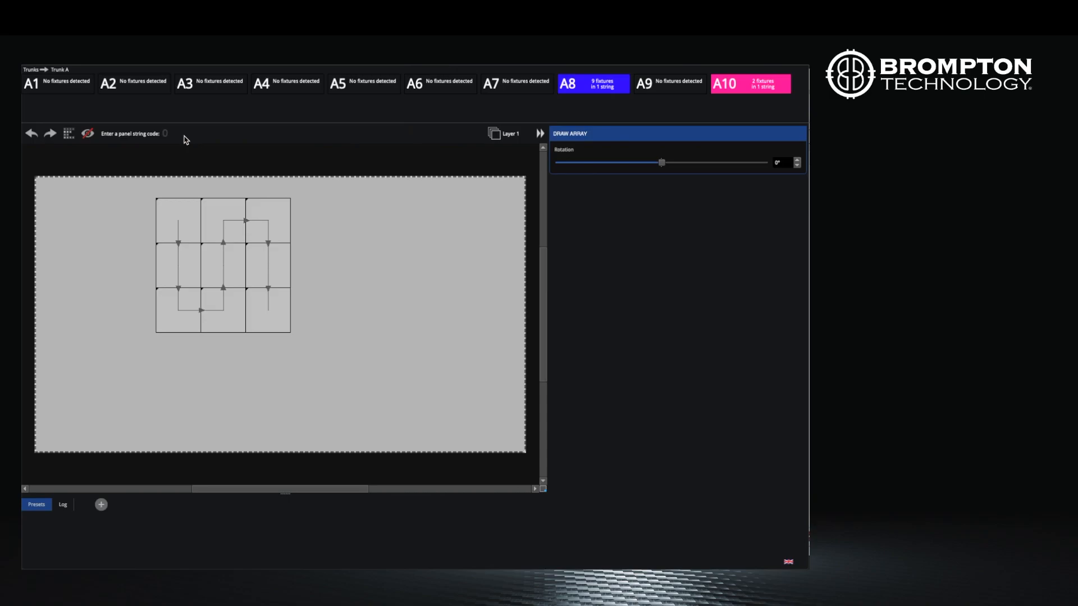
{"action": "mouse_move", "coordinate": [580, 98]}
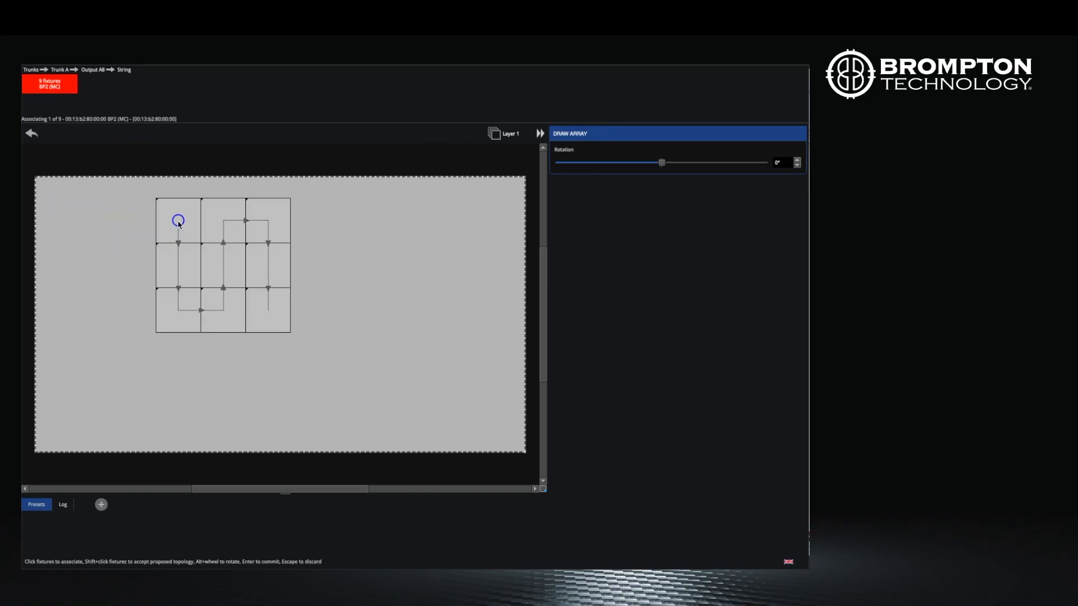
{"action": "left_click", "coordinate": [178, 220]}
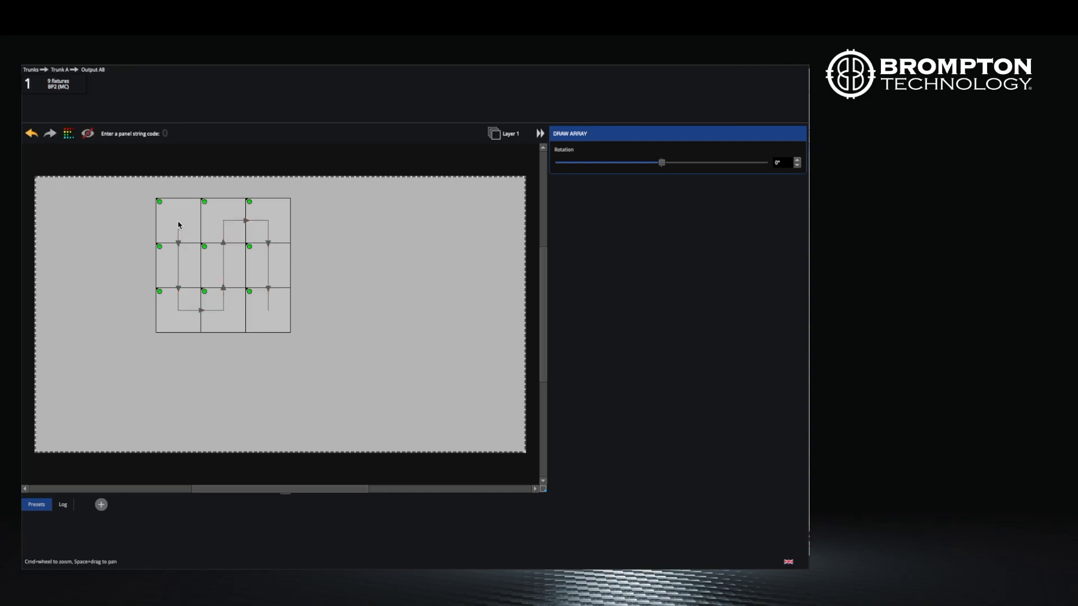
{"action": "mouse_move", "coordinate": [268, 238]}
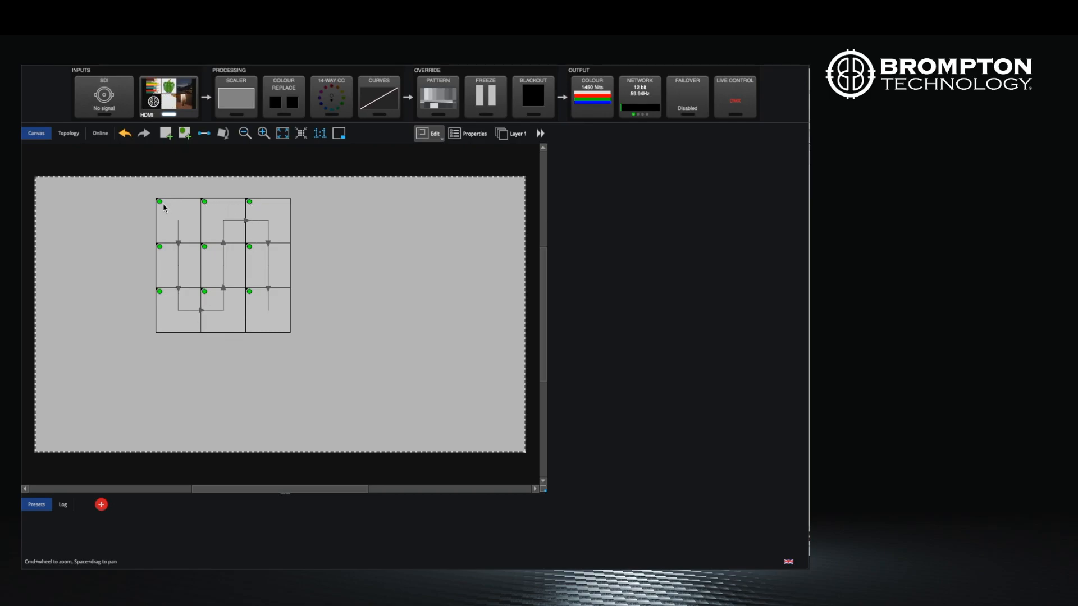
{"action": "mouse_move", "coordinate": [273, 392]}
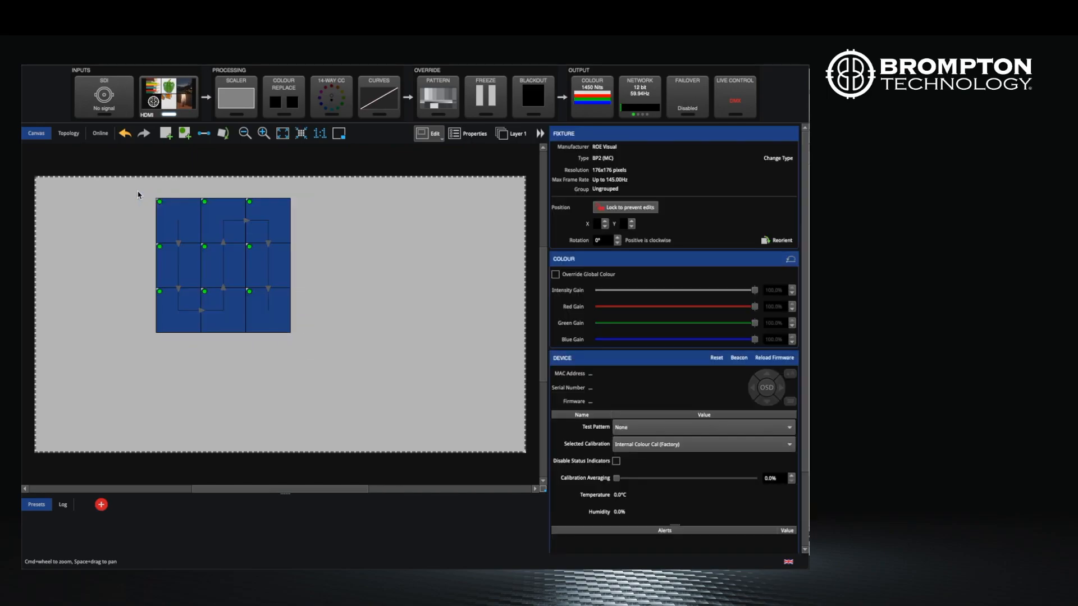
Open Add Fixtures From Network to place the discovered panels afresh.
{"action": "left_click", "coordinate": [184, 134]}
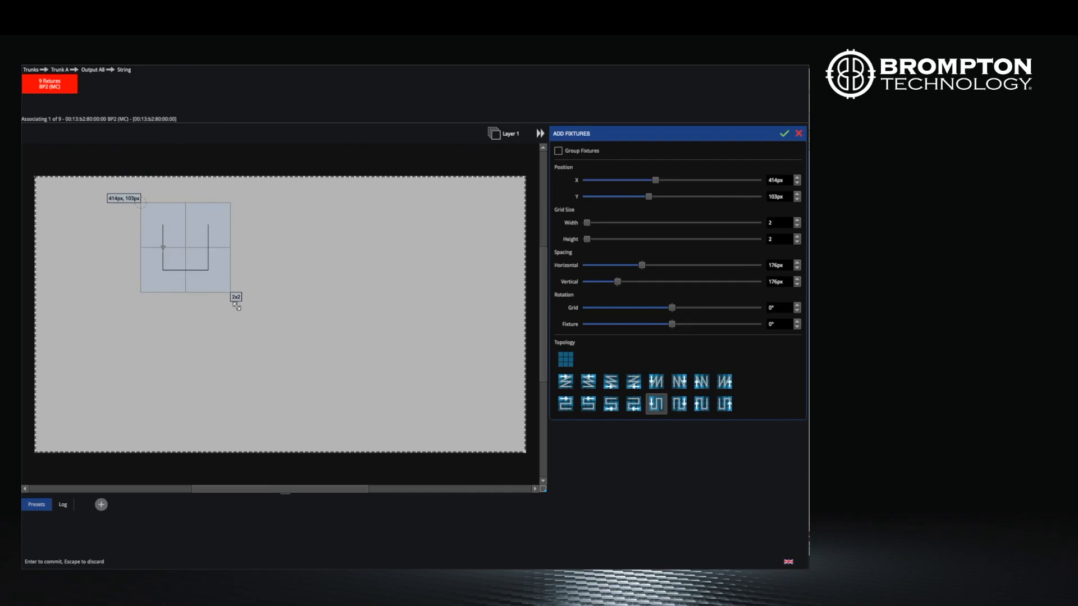
Stretch the new grid to 3x3 and commit it, associating all nine panels.
{"action": "left_click_drag", "start_coordinate": [235, 297], "coordinate": [281, 342]}
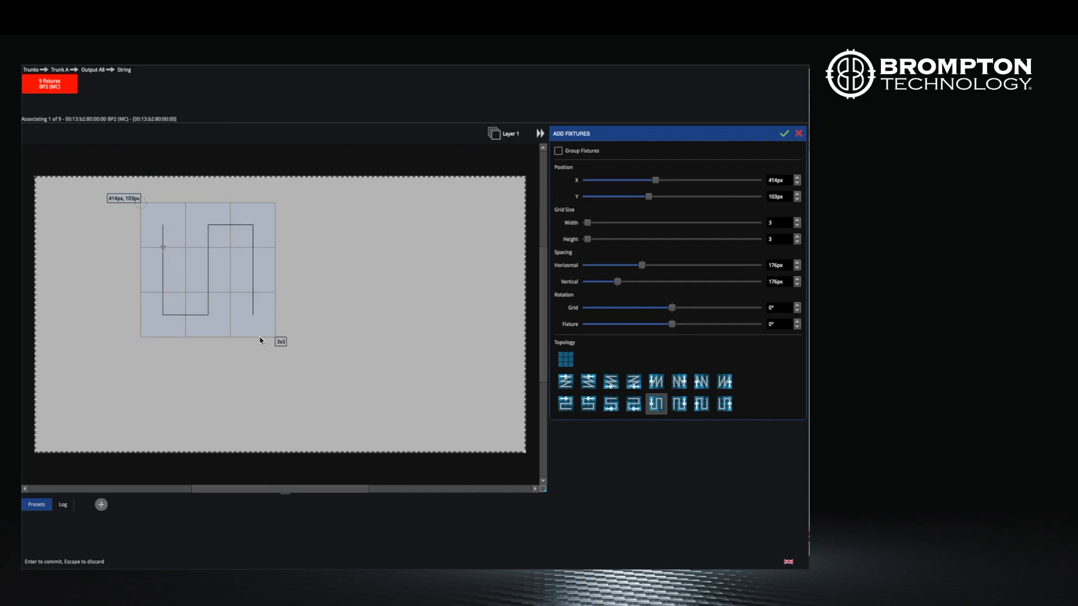
{"action": "left_click", "coordinate": [784, 133]}
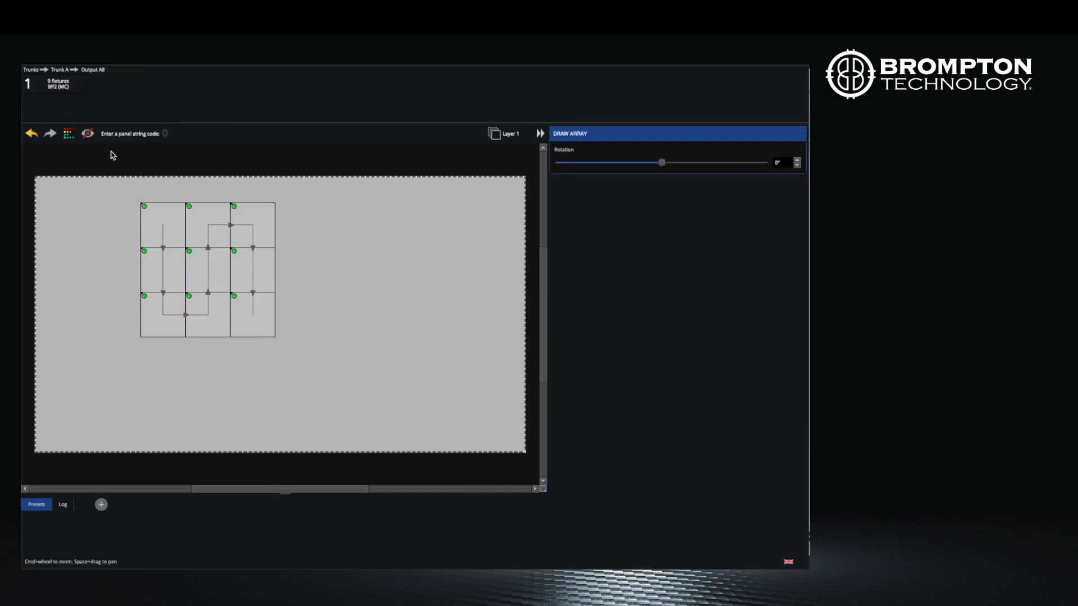